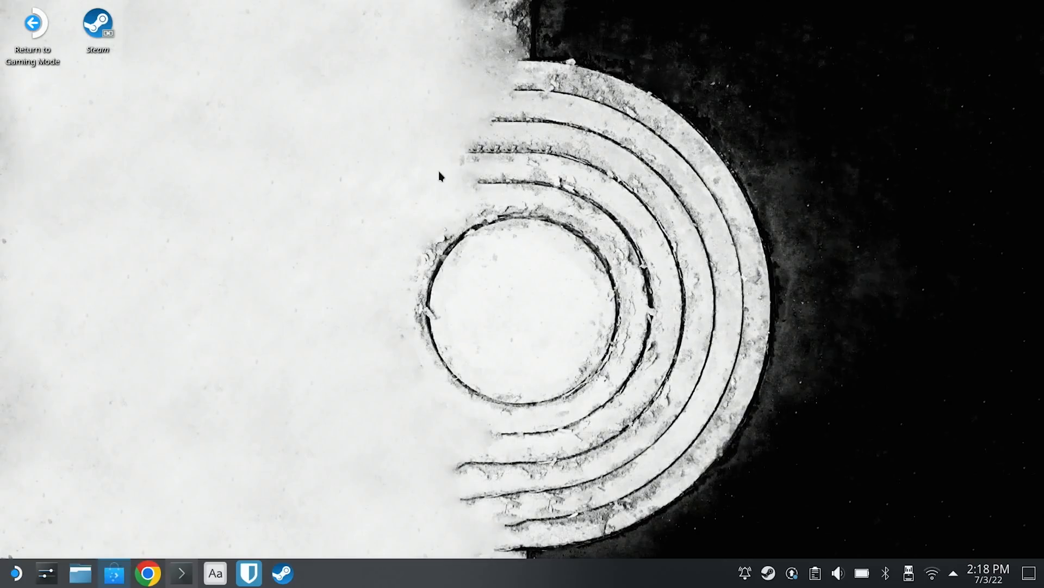
# - Search Discover for 'heroic' and install Heroic Games Launcher
pyautogui.write('heroic')
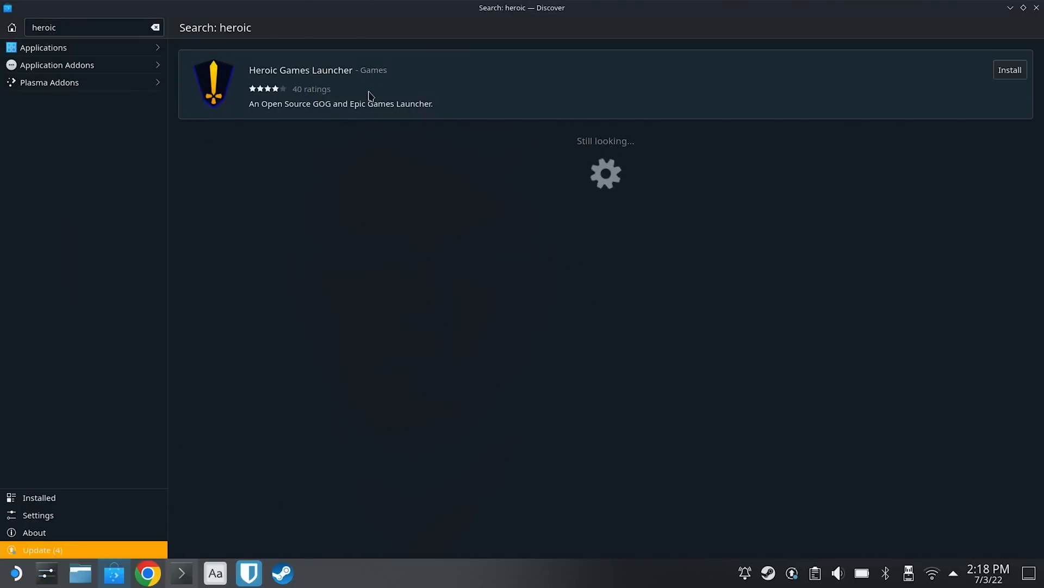
pyautogui.click(301, 71)
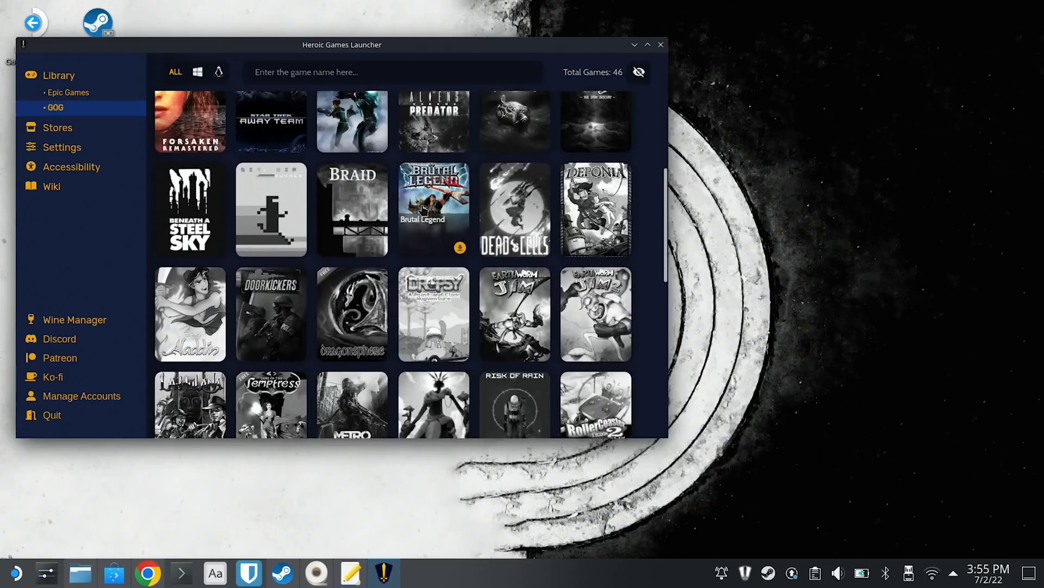
# - Install SimCity 2000 Special Edition from the GOG library to the default games path
pyautogui.scroll(-3)
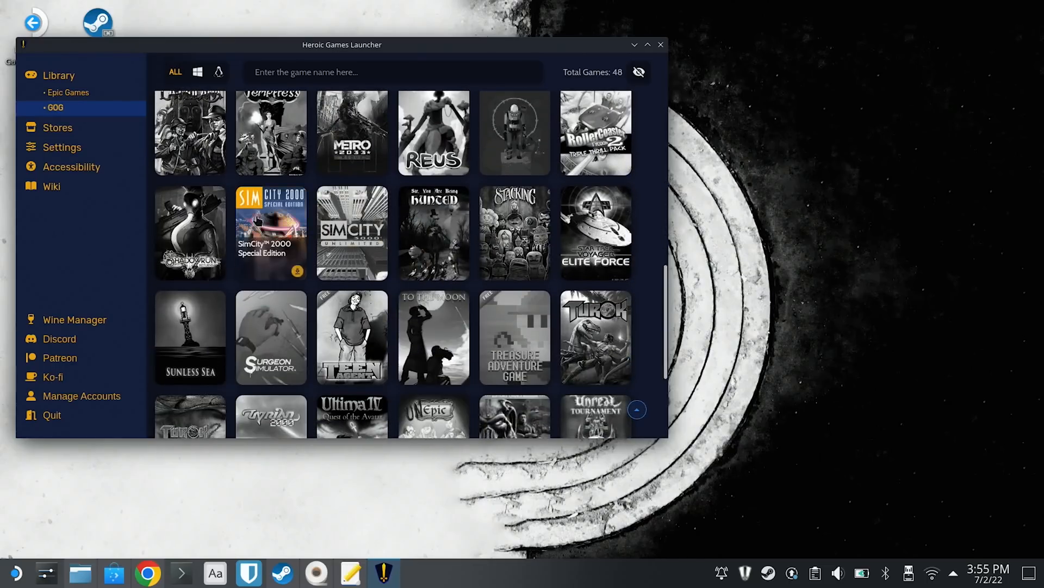
pyautogui.click(270, 233)
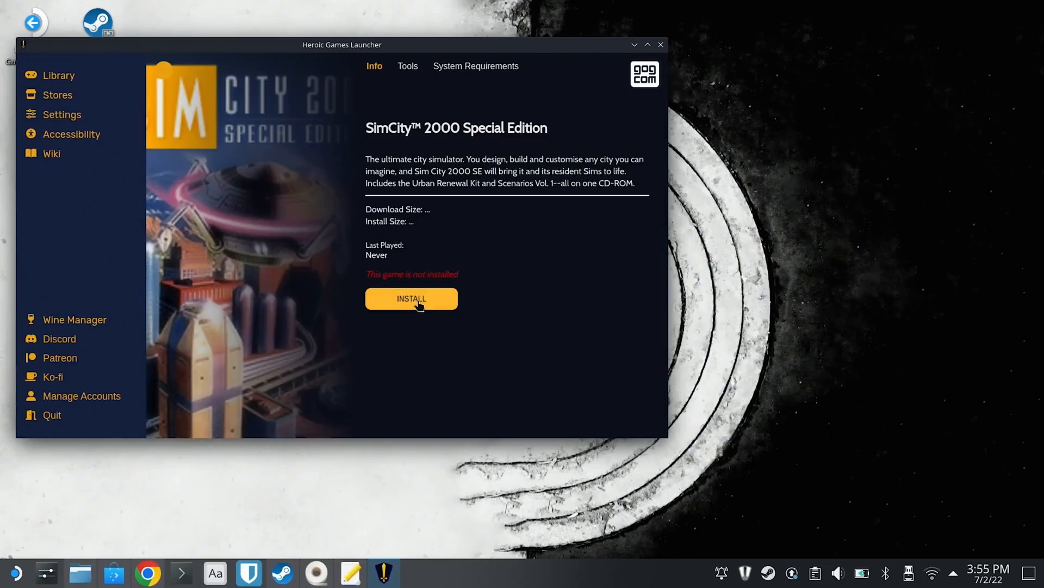
pyautogui.click(411, 299)
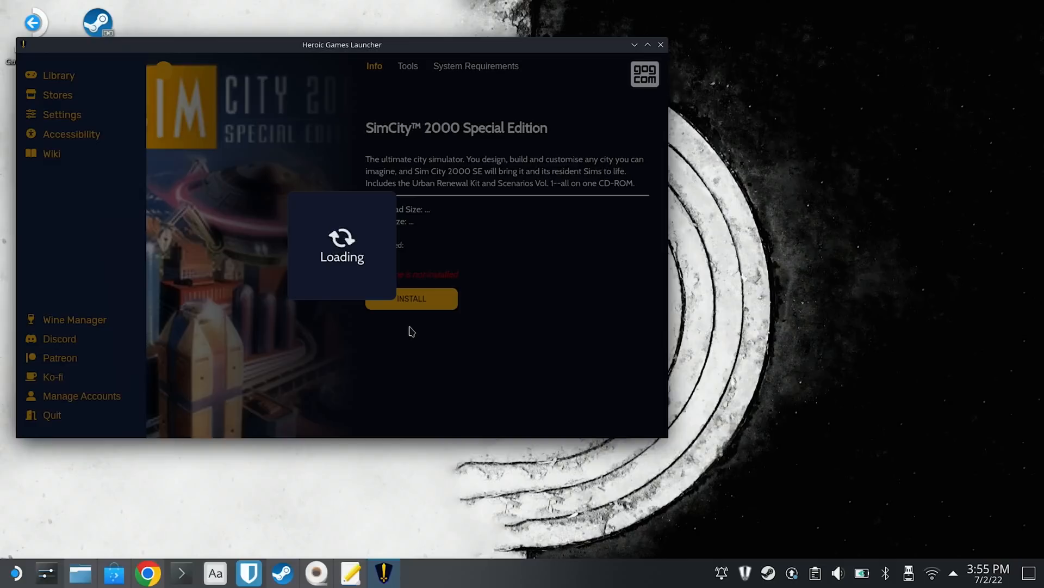
pyautogui.click(411, 299)
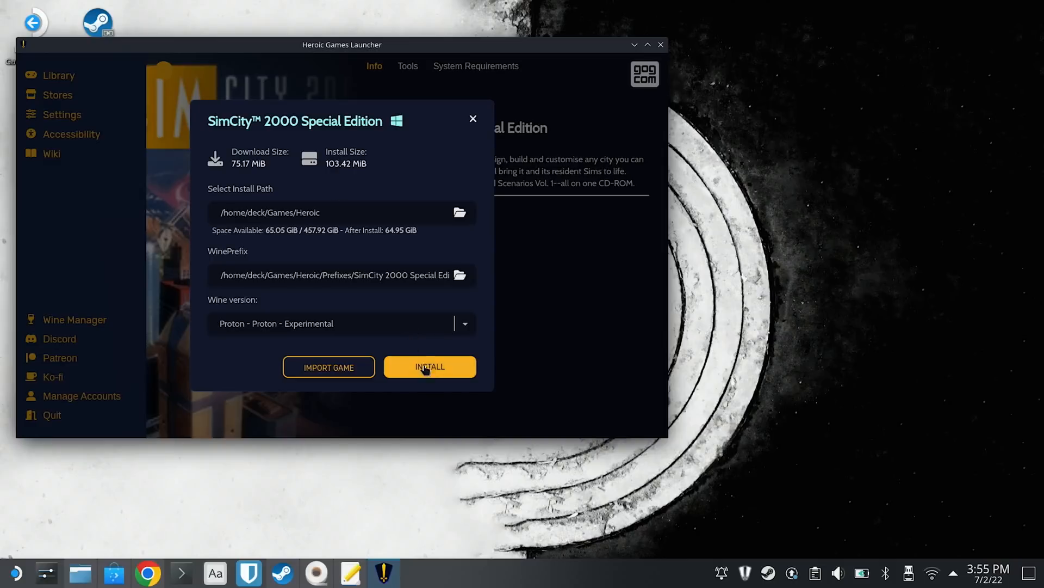
pyautogui.moveTo(413, 300)
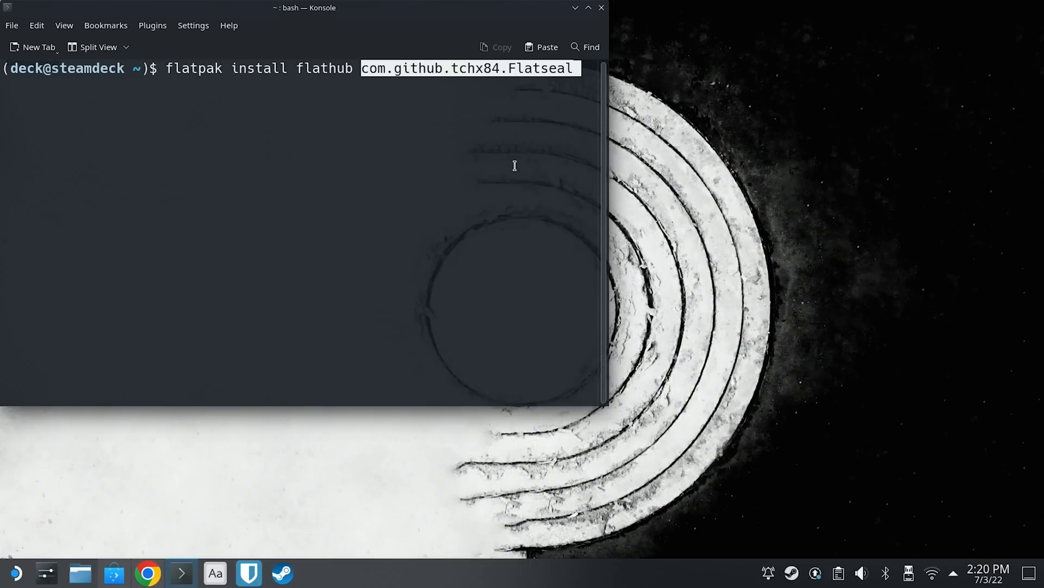
# - Run 'flatpak install flathub com.github.tchx84.Flatseal' in Konsole, which reports Flatseal already installed
pyautogui.press('Return')
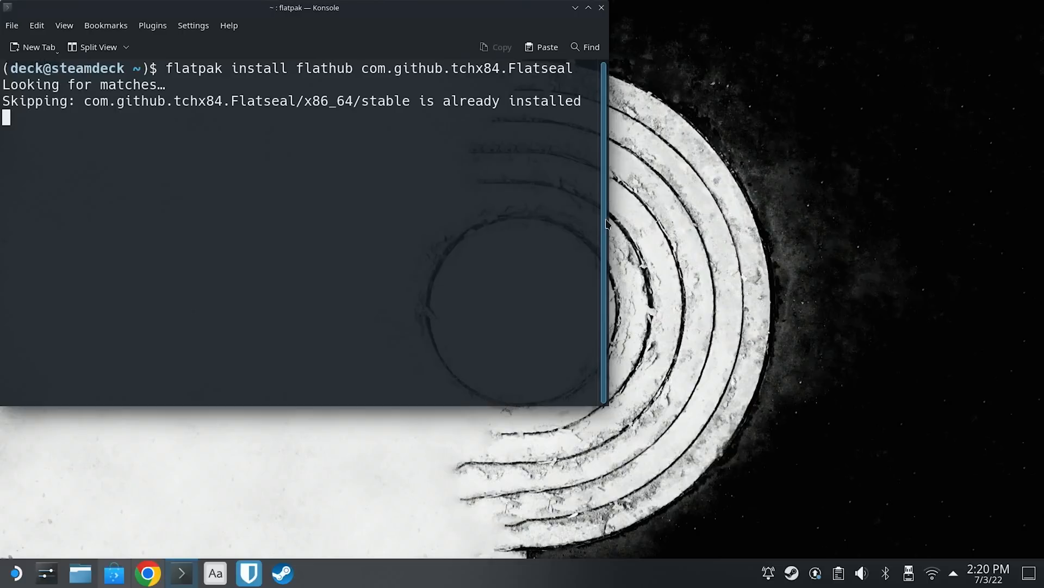
pyautogui.press('Return')
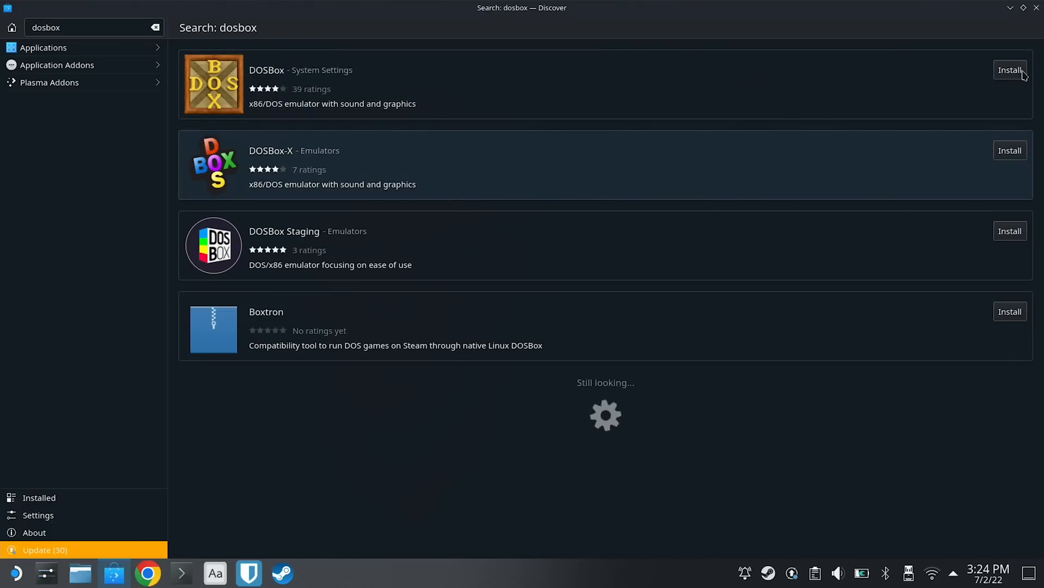
# - Install the DOSBox emulator from the Discover search results
pyautogui.click(1009, 69)
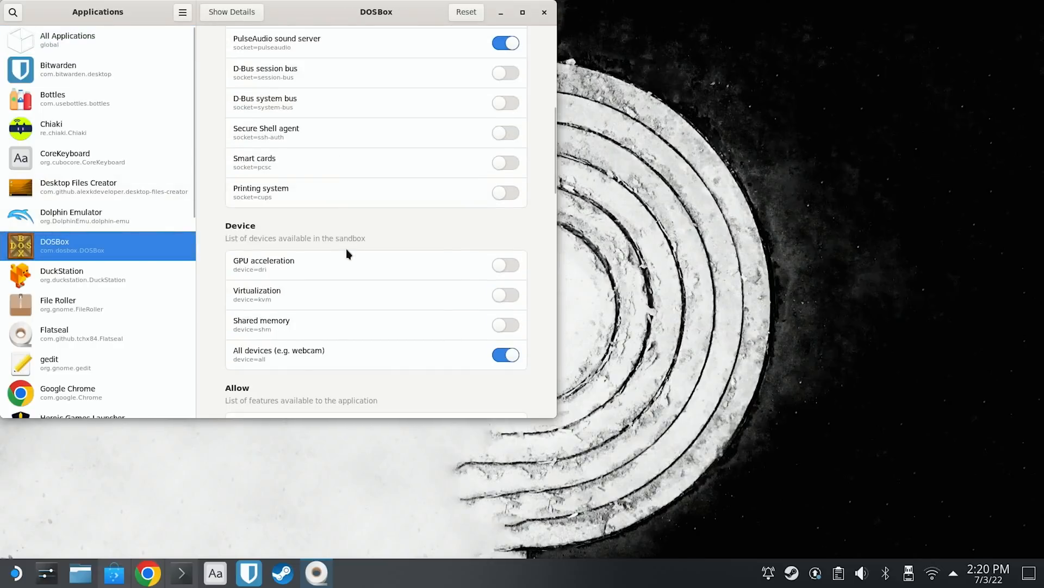
# - Grant DOSBox all user files plus /home/deck/Games, /run and /media filesystem paths
pyautogui.scroll(-3)
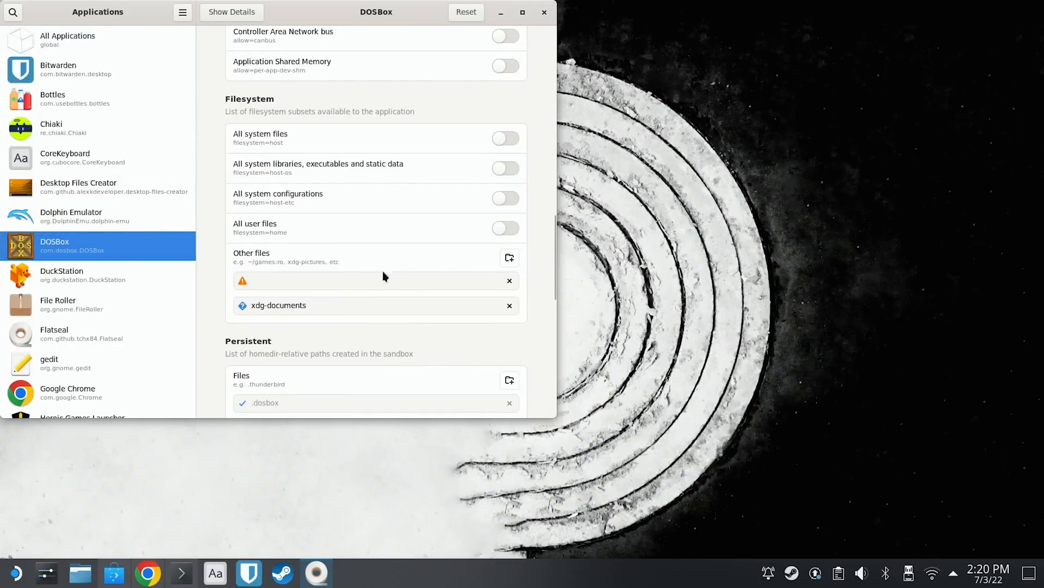
pyautogui.write('/')
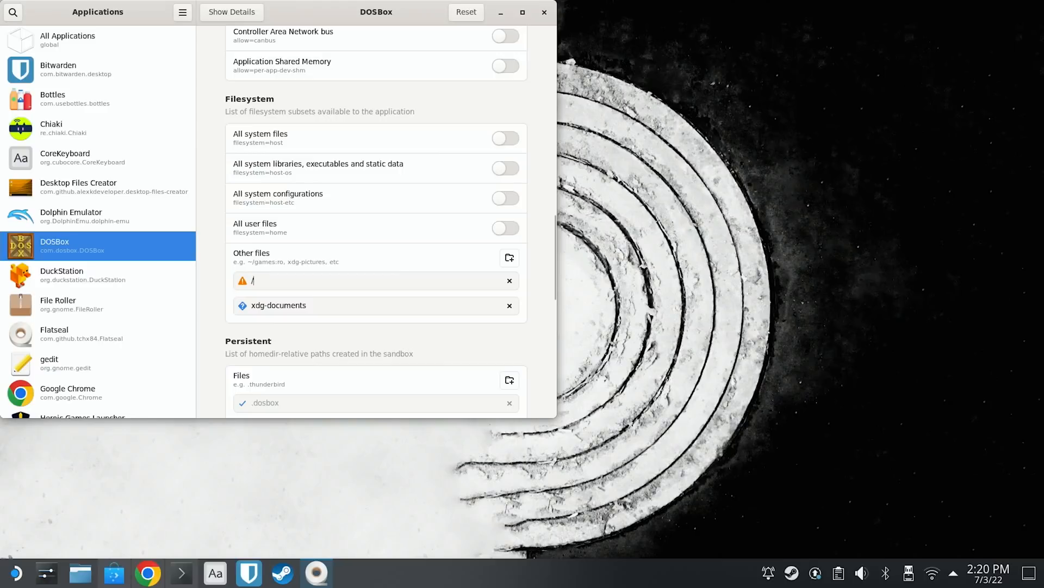
pyautogui.write('home/deck/Games')
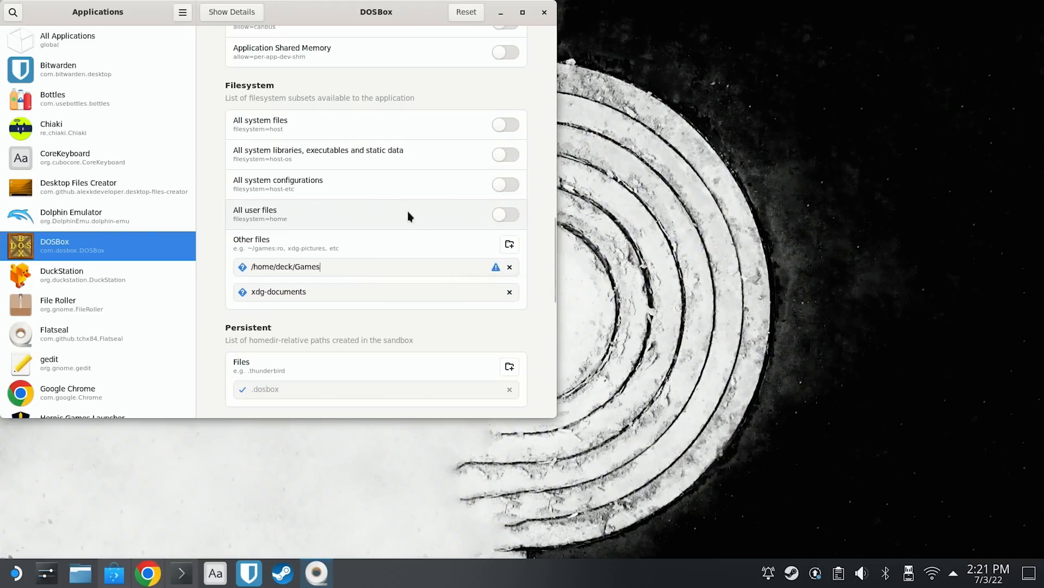
pyautogui.click(505, 214)
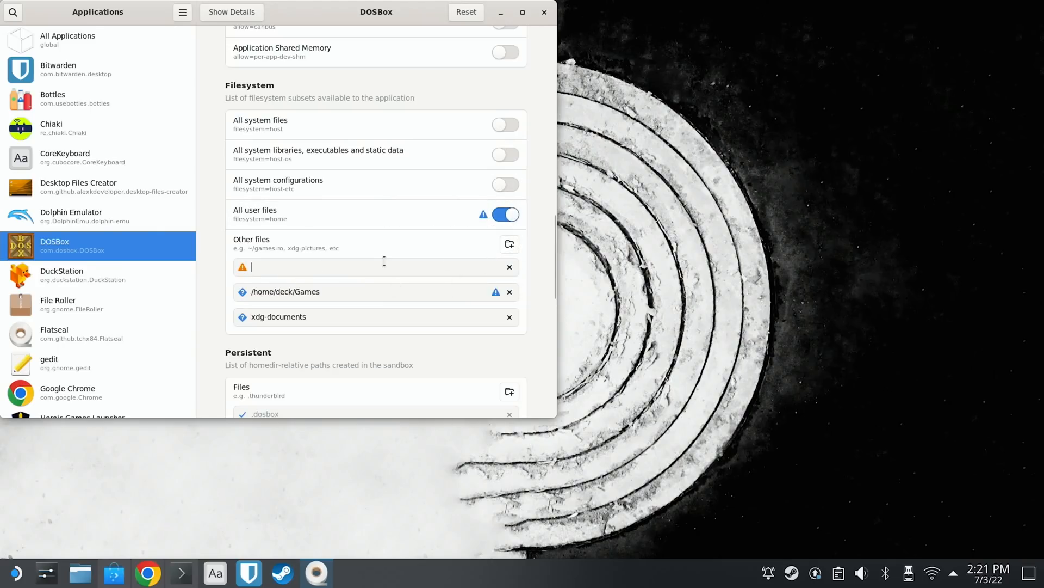
pyautogui.write('/run')
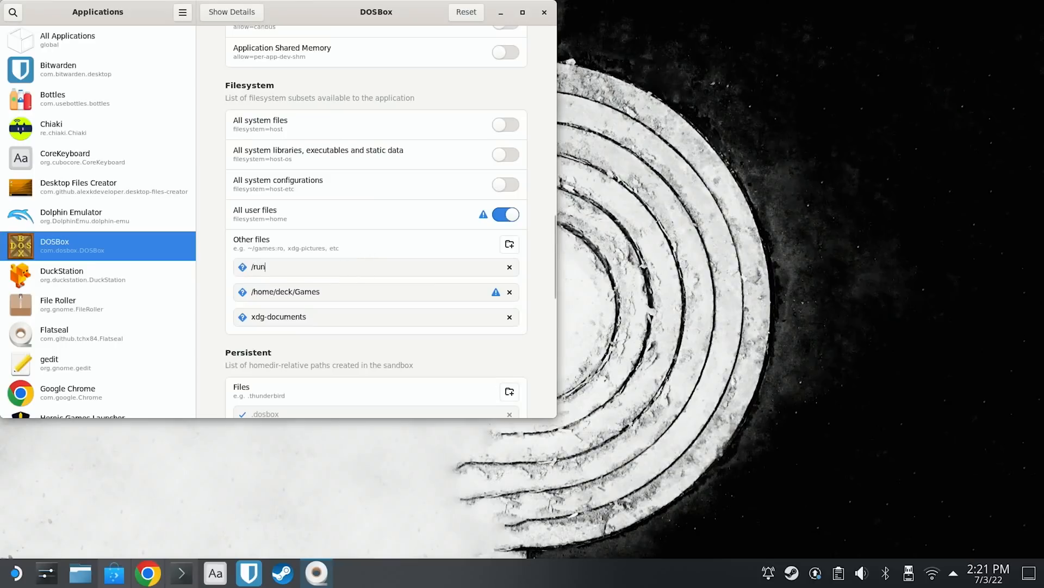
pyautogui.write('/media')
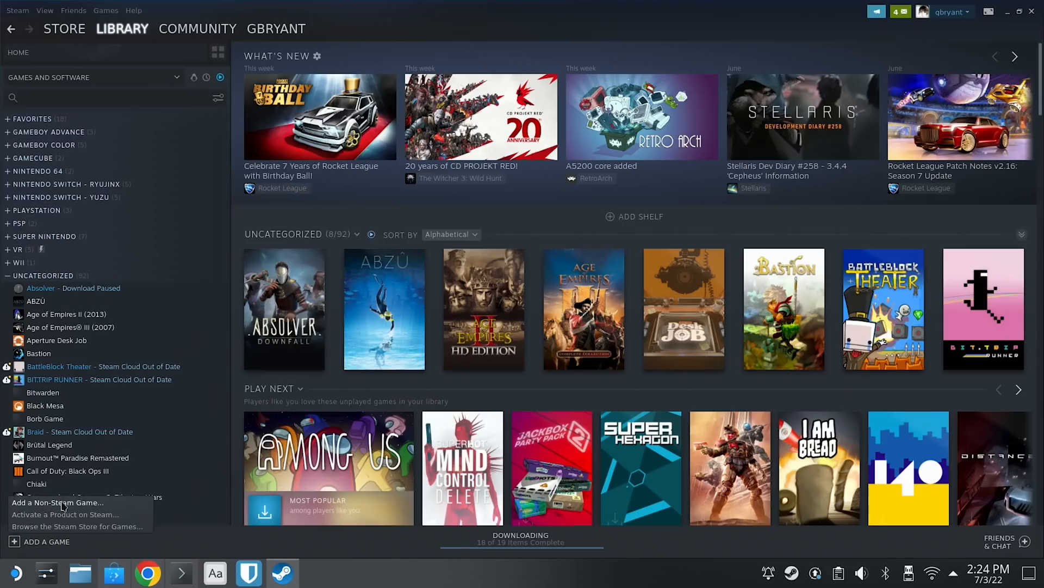
# - Start adding a non-Steam game and browse from the filesystem root into the home folder
pyautogui.click(57, 501)
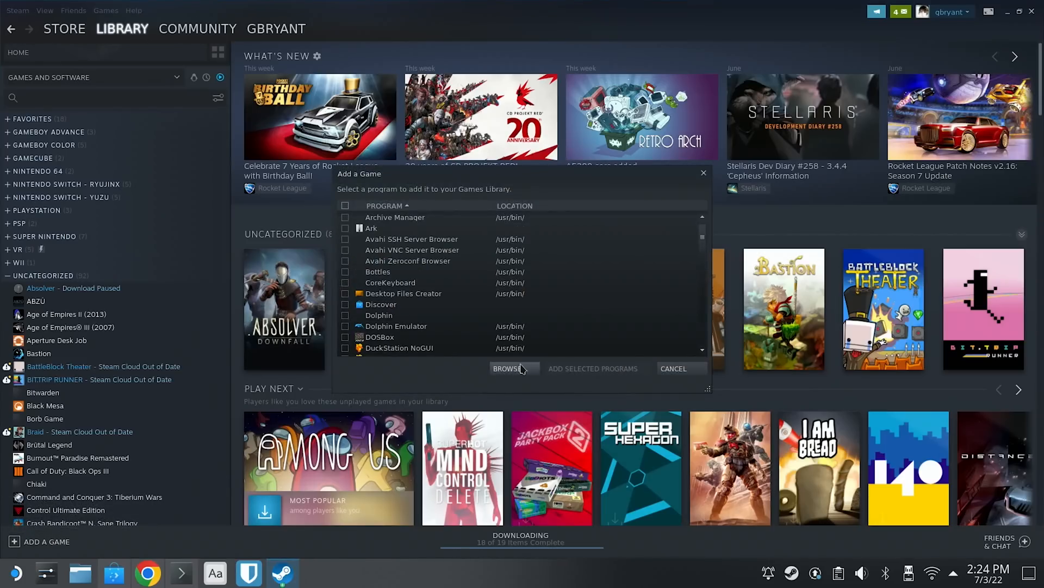
pyautogui.click(508, 369)
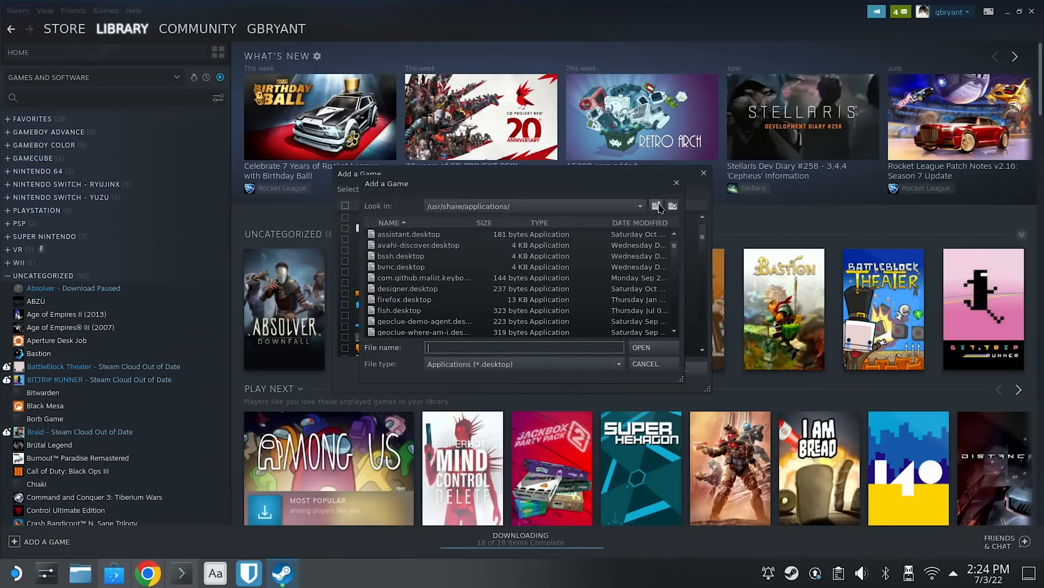
pyautogui.click(656, 205)
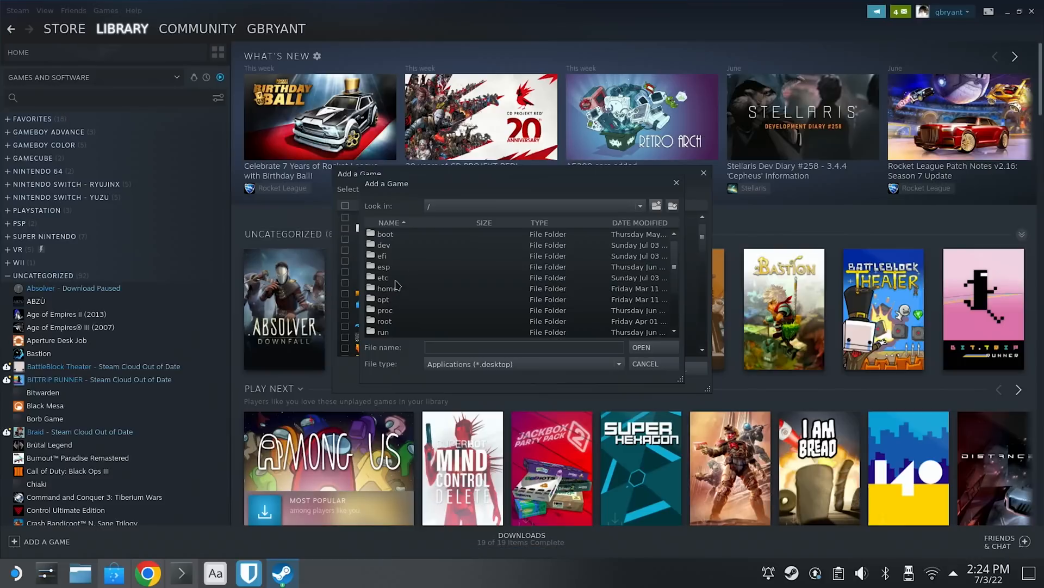
pyautogui.doubleClick(387, 287)
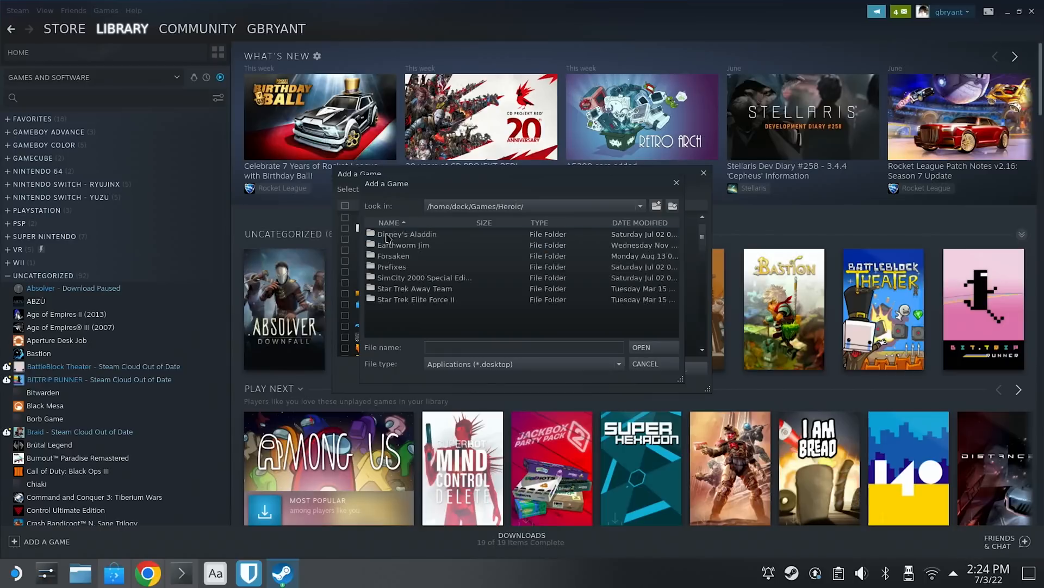
# - Pick SC2000.BAT from the SimCity 2000 Special Edition folder with All Files shown
pyautogui.click(423, 276)
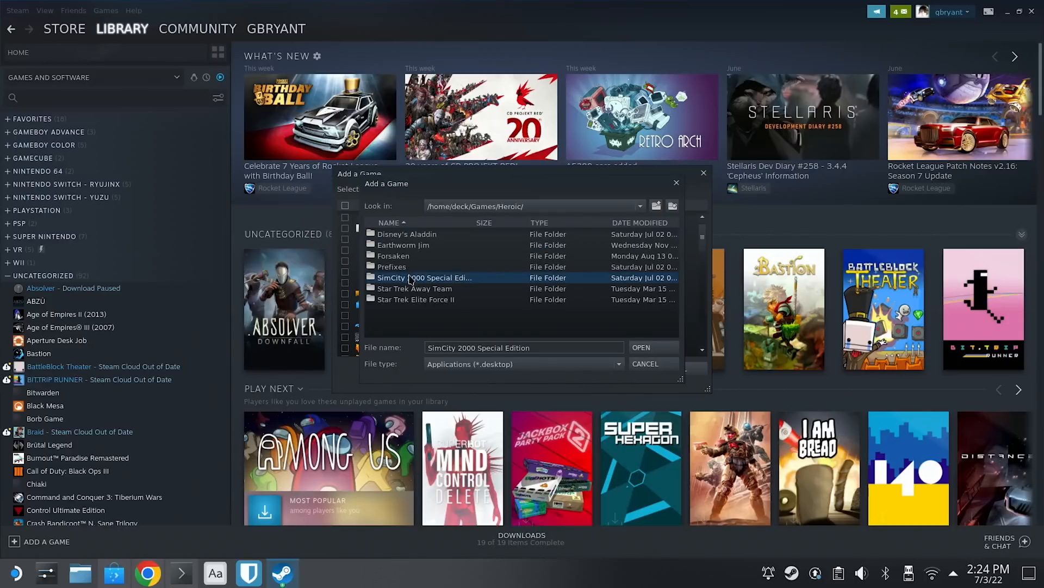
pyautogui.doubleClick(425, 277)
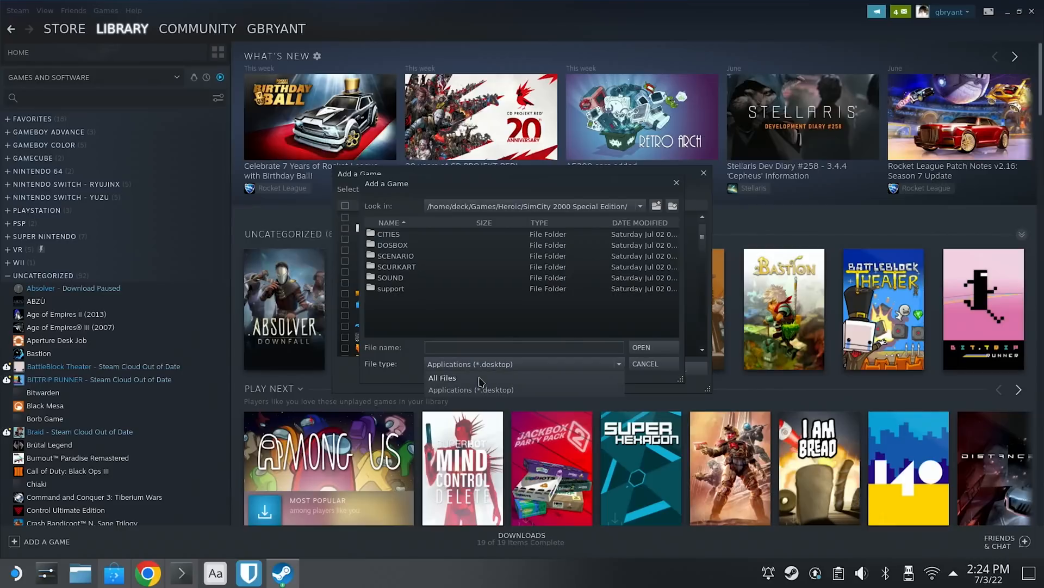
pyautogui.click(442, 377)
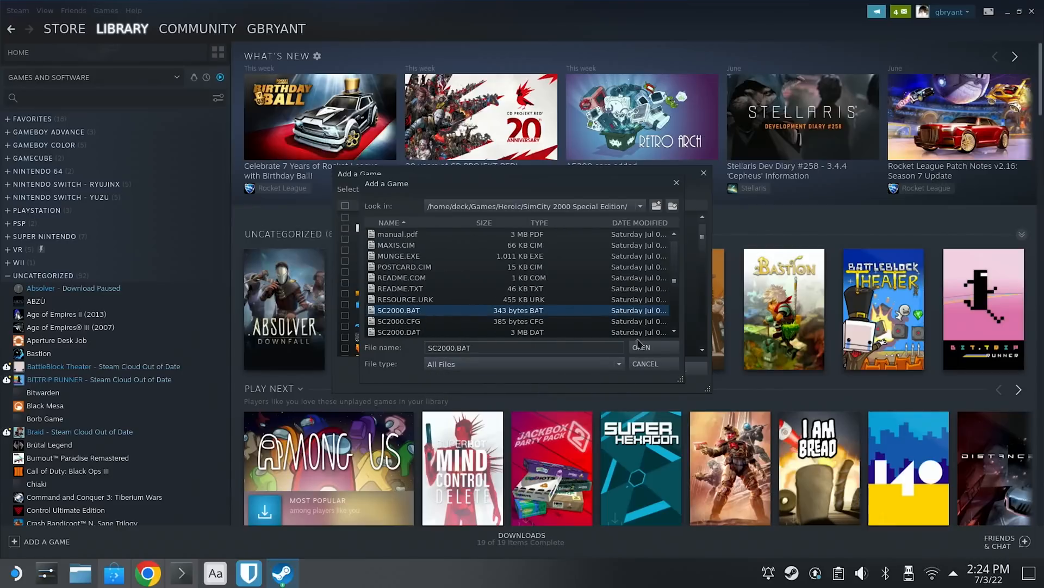
pyautogui.click(641, 347)
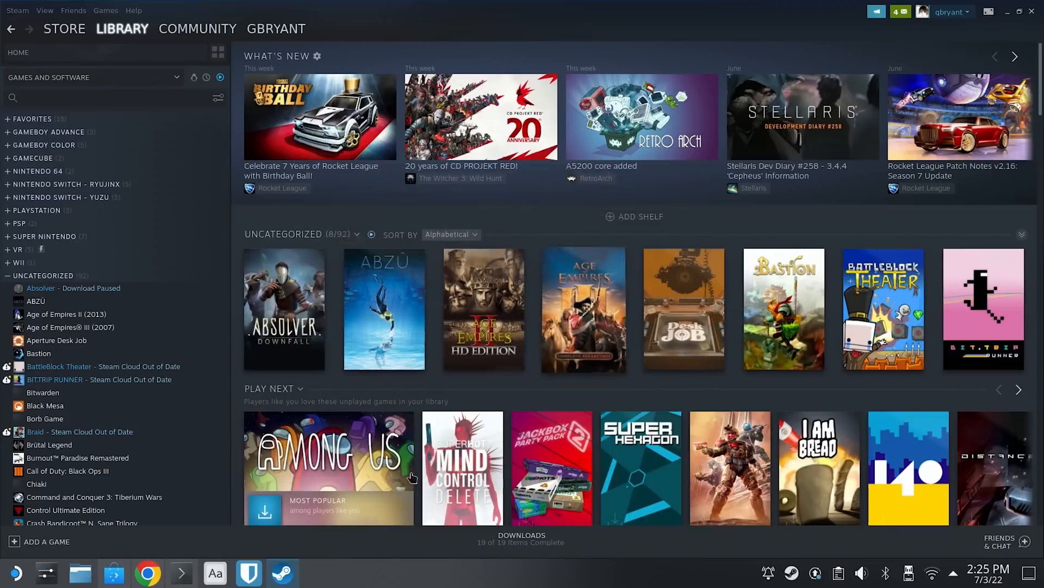
# - Set the SC2000.BAT shortcut's target to a flatpak DOSBox command using dosboxSC2000.conf
pyautogui.write('sc')
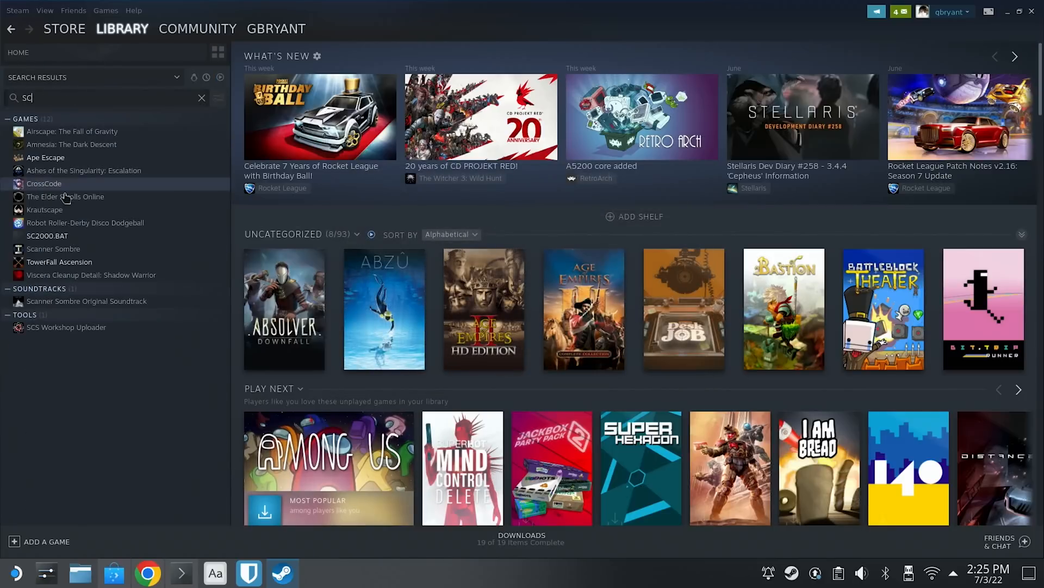
pyautogui.rightClick(48, 235)
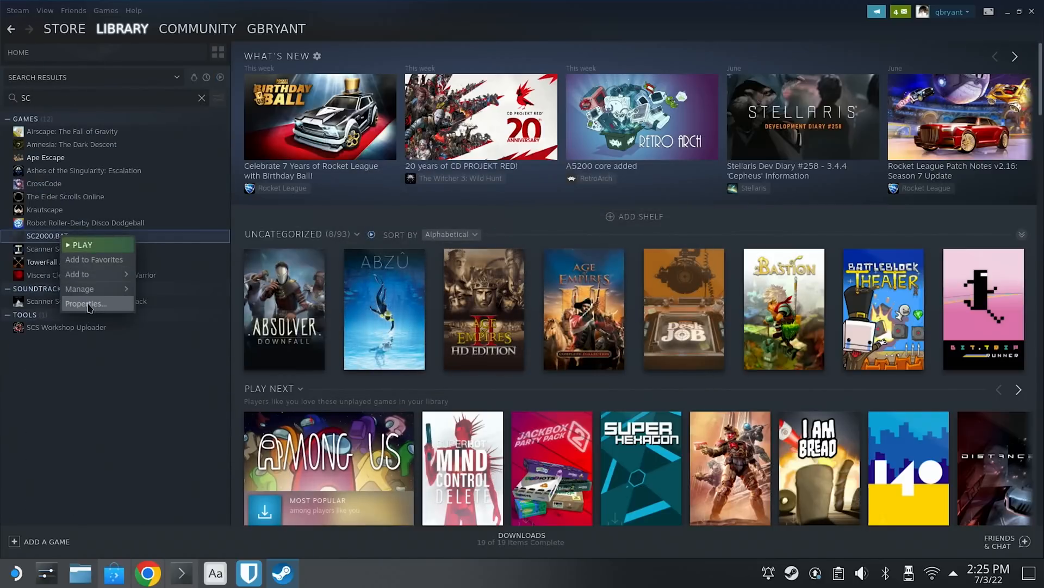
pyautogui.click(86, 304)
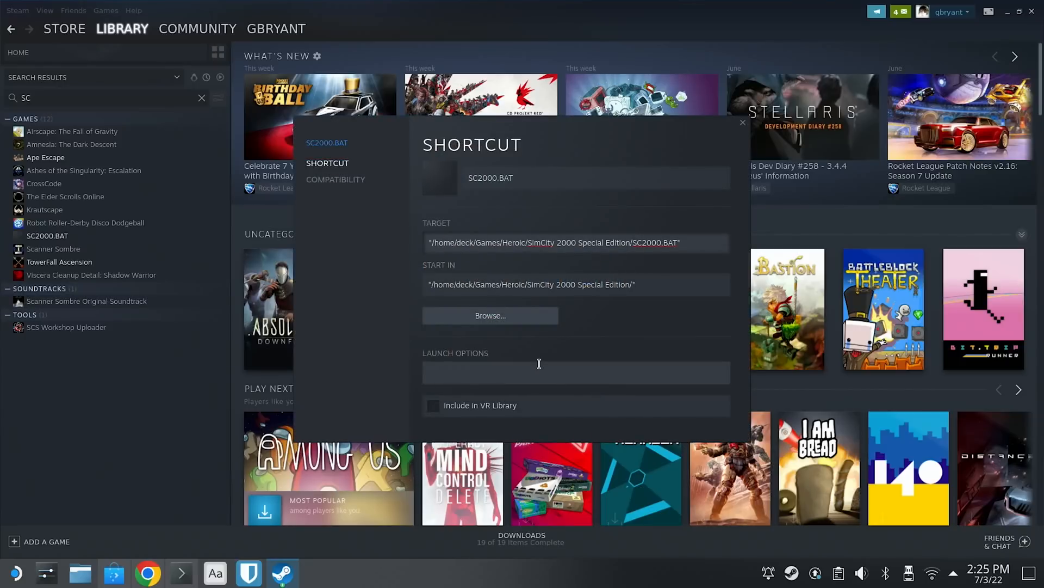
pyautogui.write('flatpak run com.dosbox.')
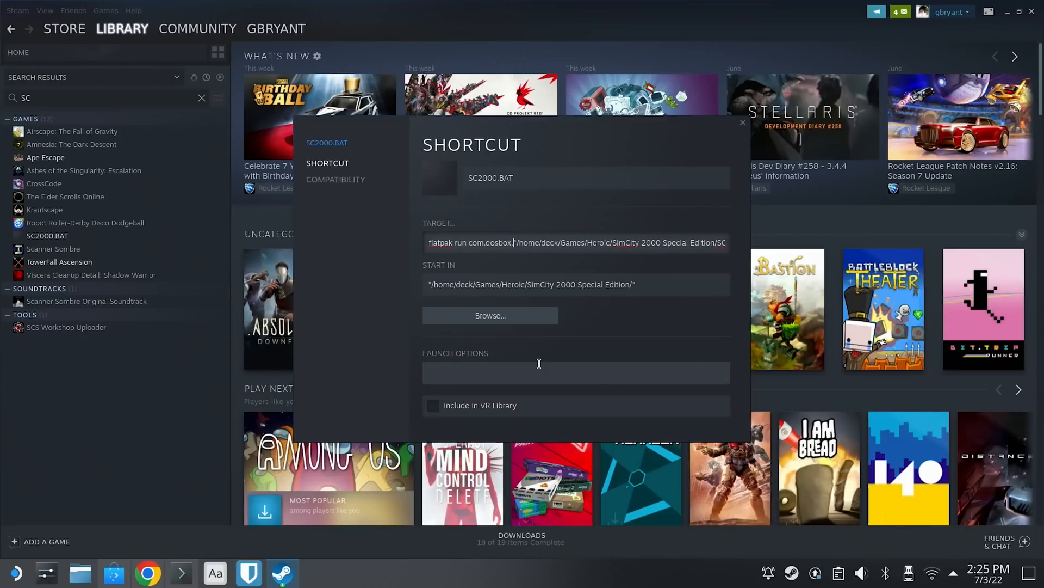
pyautogui.write('DOSBox')
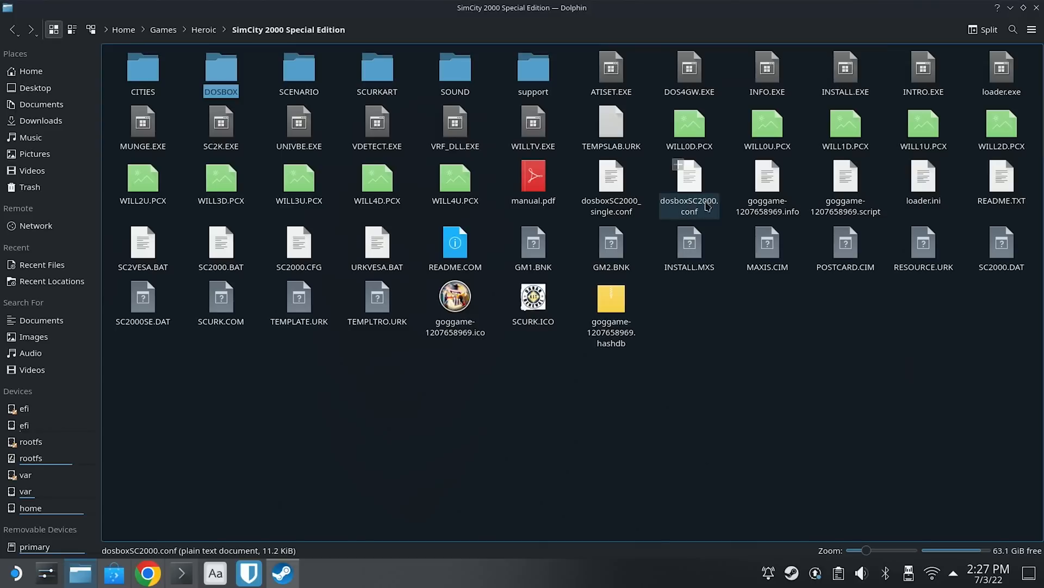
pyautogui.rightClick(690, 193)
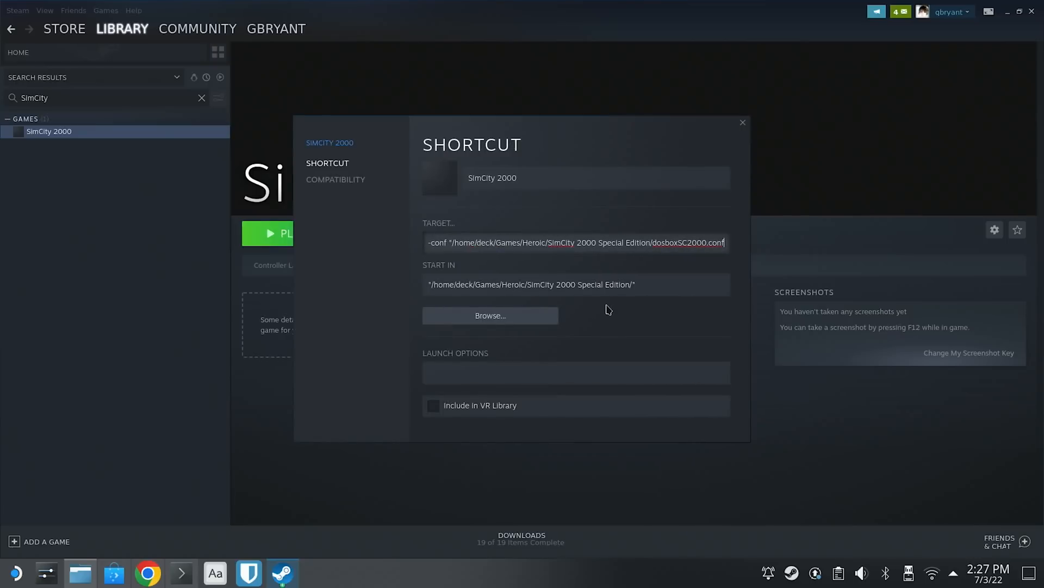
pyautogui.write('"/h')
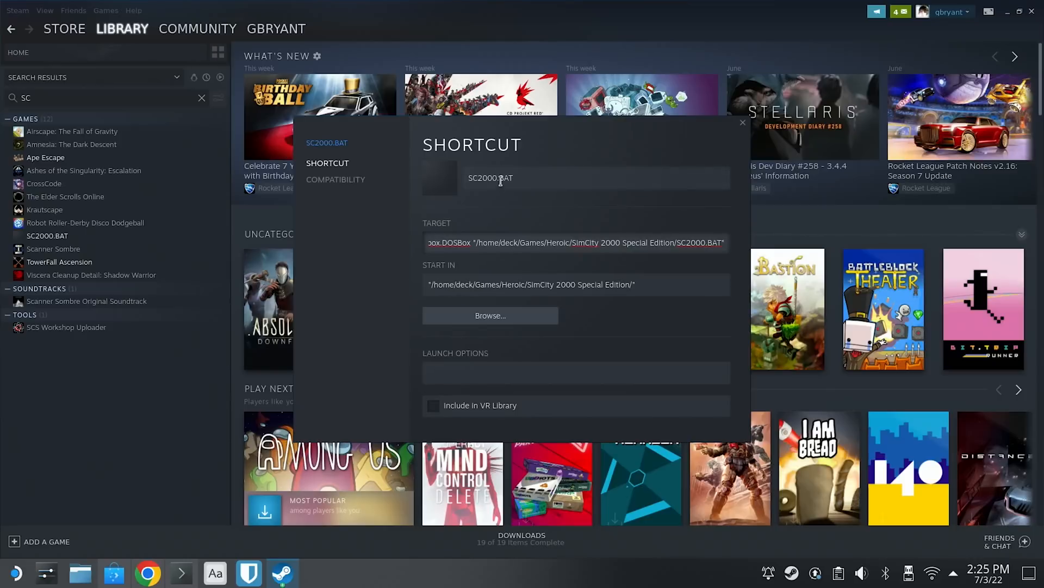
# - Rename the shortcut to SimCity 2000 and keep the changes
pyautogui.write('s')
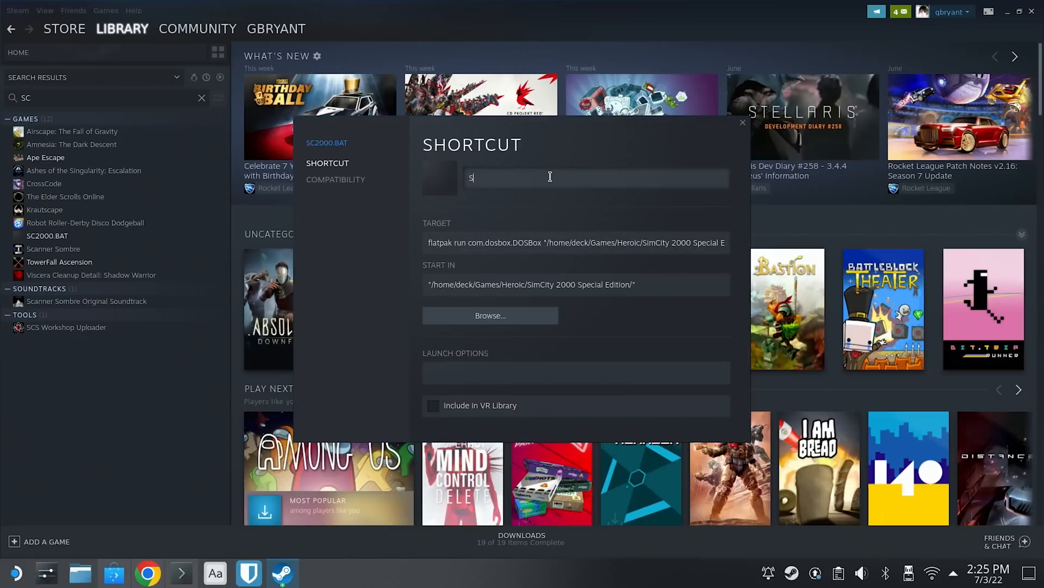
pyautogui.write('imCity 2000')
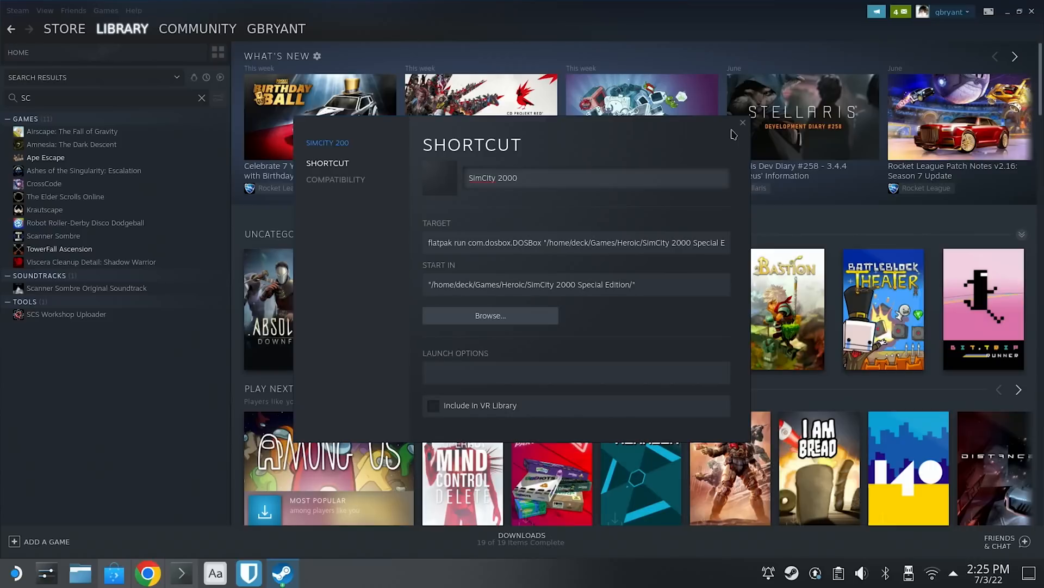
pyautogui.click(742, 124)
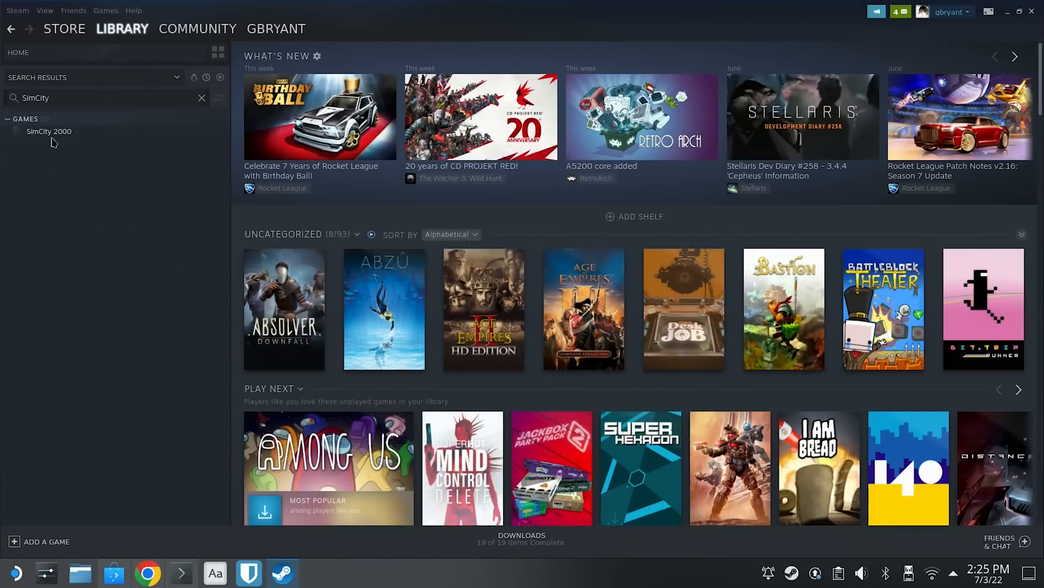
# - Launch SimCity 2000 from the library to test the shortcut
pyautogui.click(48, 131)
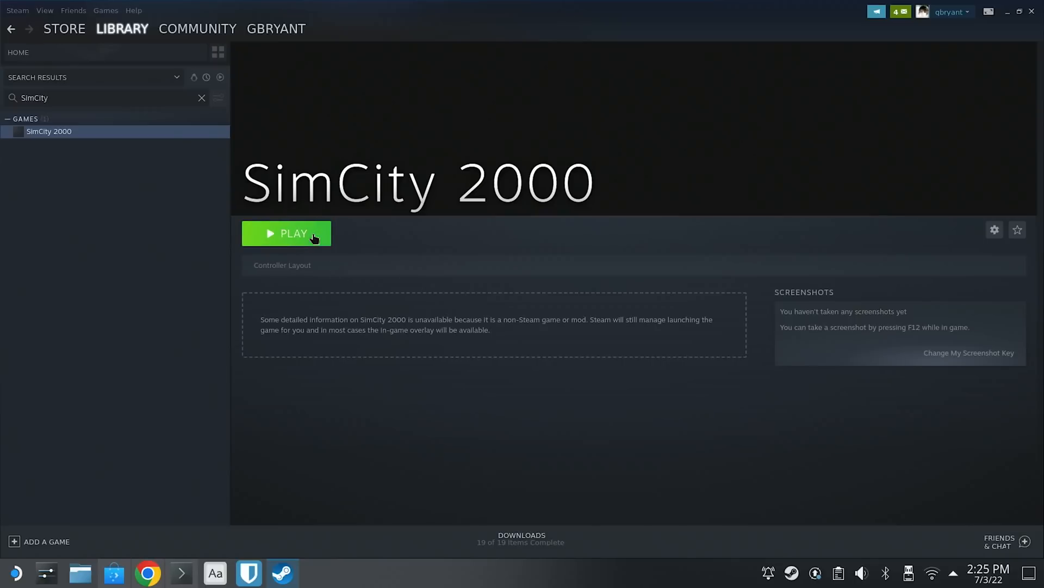
pyautogui.click(287, 233)
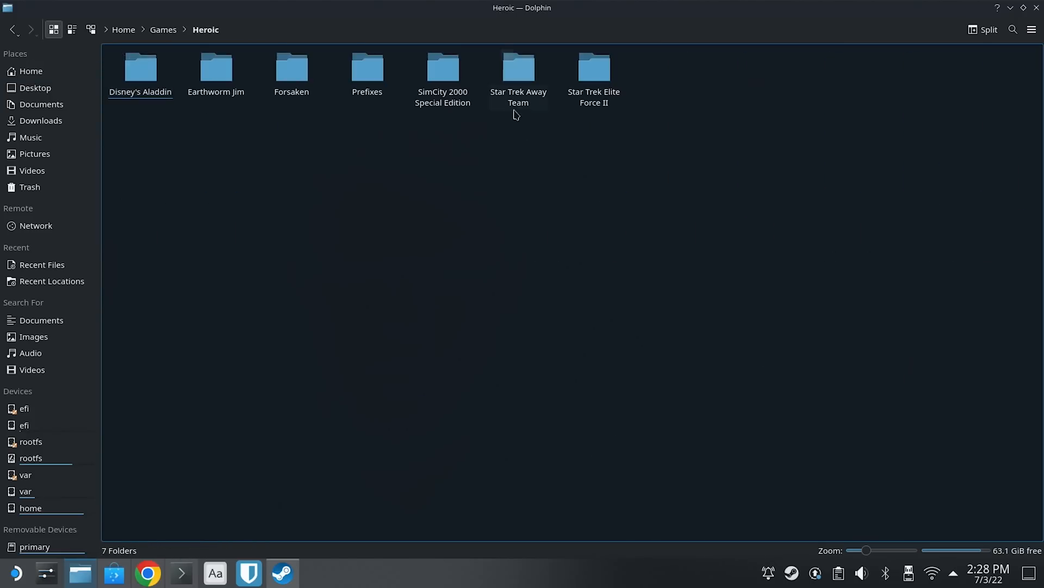
# - Create a new text file named for Earthworm Jim in the Heroic games folder
pyautogui.rightClick(516, 115)
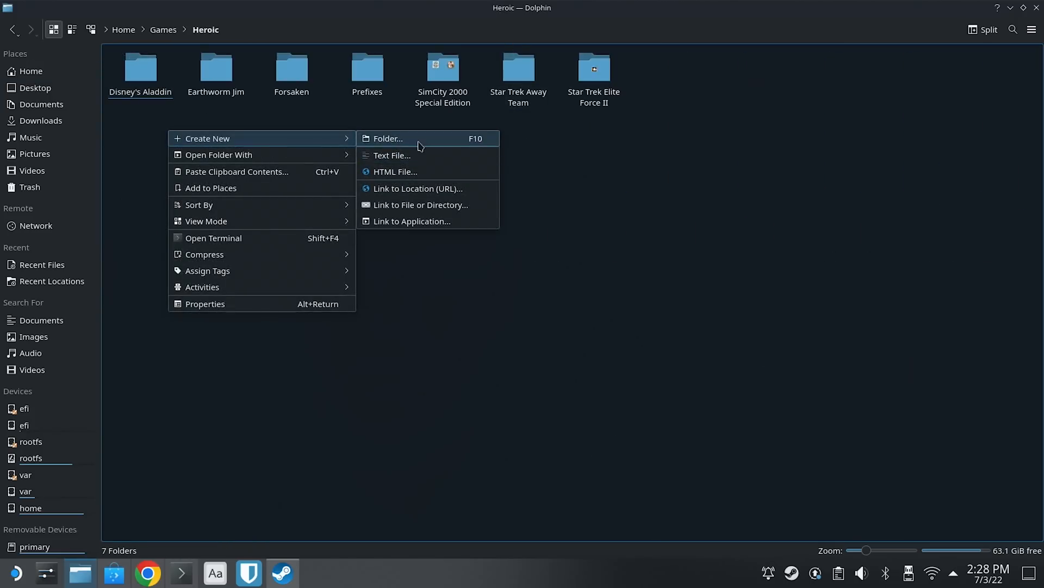
pyautogui.click(391, 155)
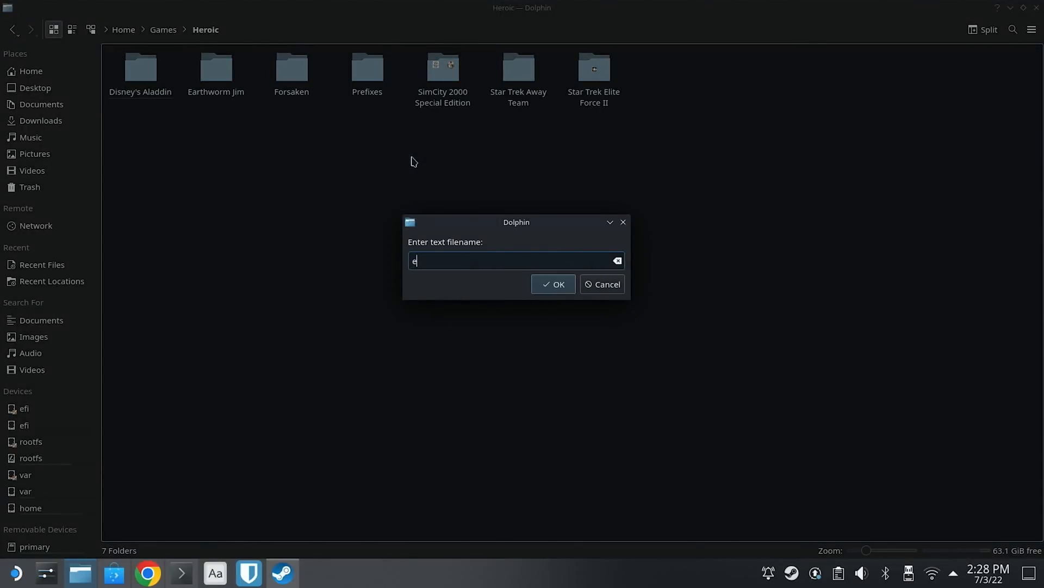
pyautogui.write('arthworm')
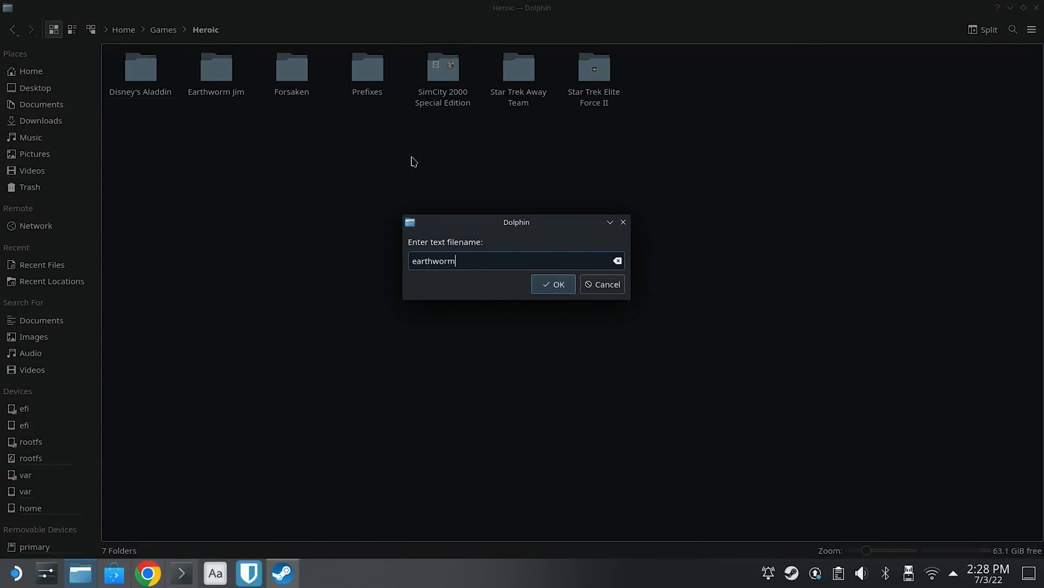
pyautogui.click(552, 284)
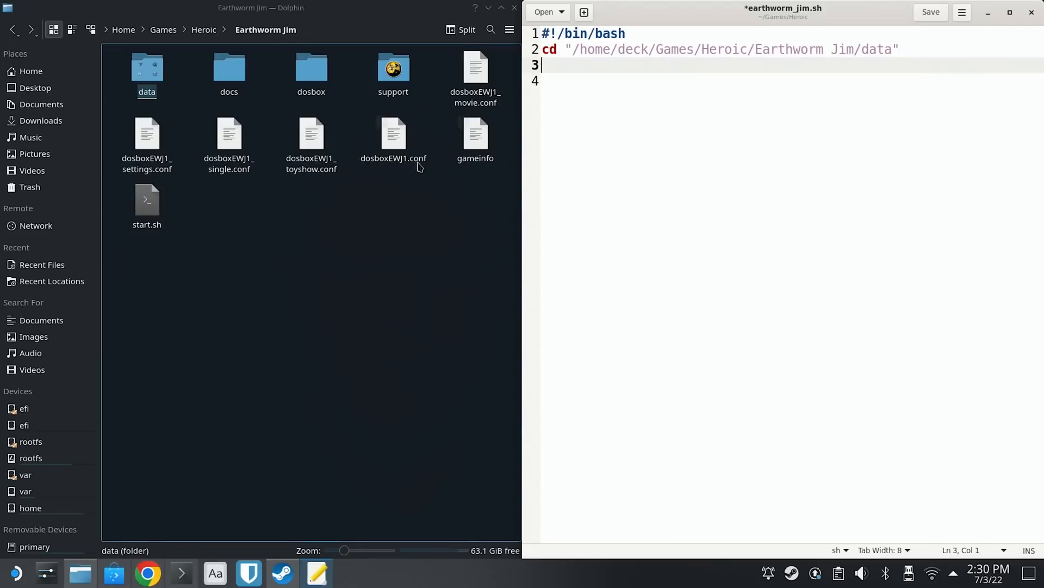
# - Write the flatpak run com.dosbox.DOSBox line with the copied EWJ1.EXE path in earthworm_jim.sh
pyautogui.doubleClick(147, 66)
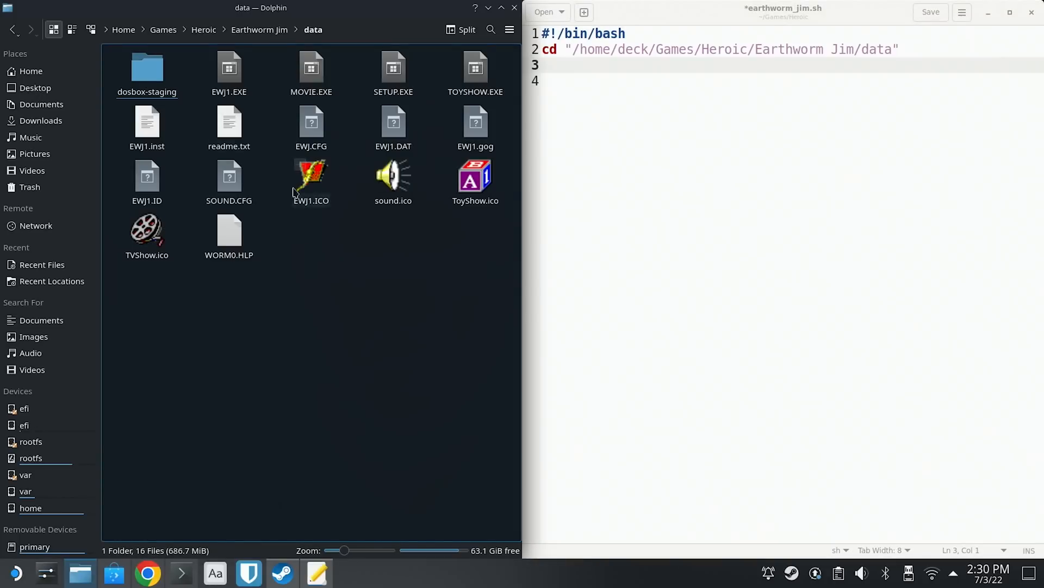
pyautogui.click(311, 66)
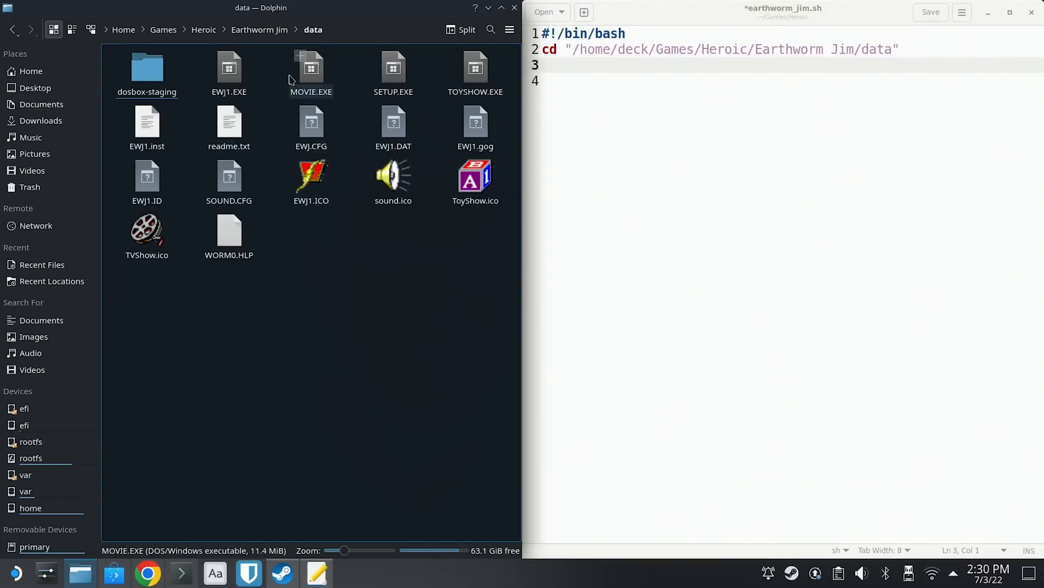
pyautogui.rightClick(229, 66)
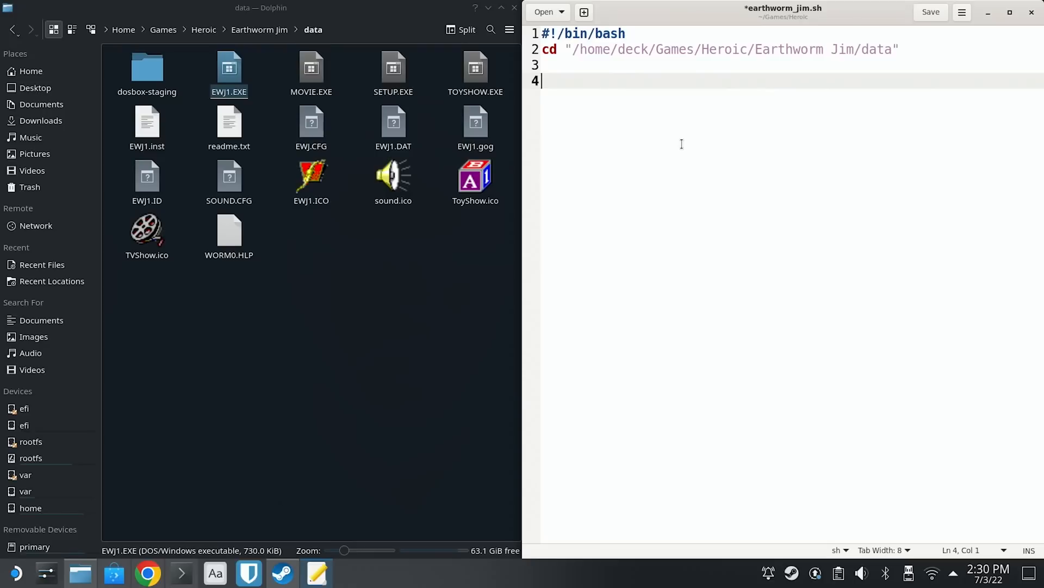
pyautogui.write('flatpak')
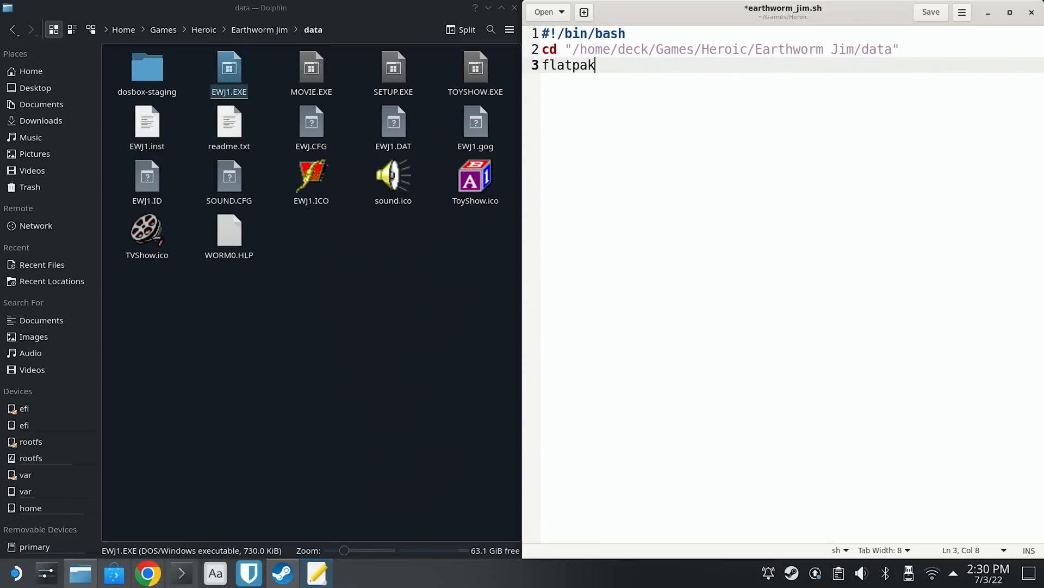
pyautogui.press('BackSpace')
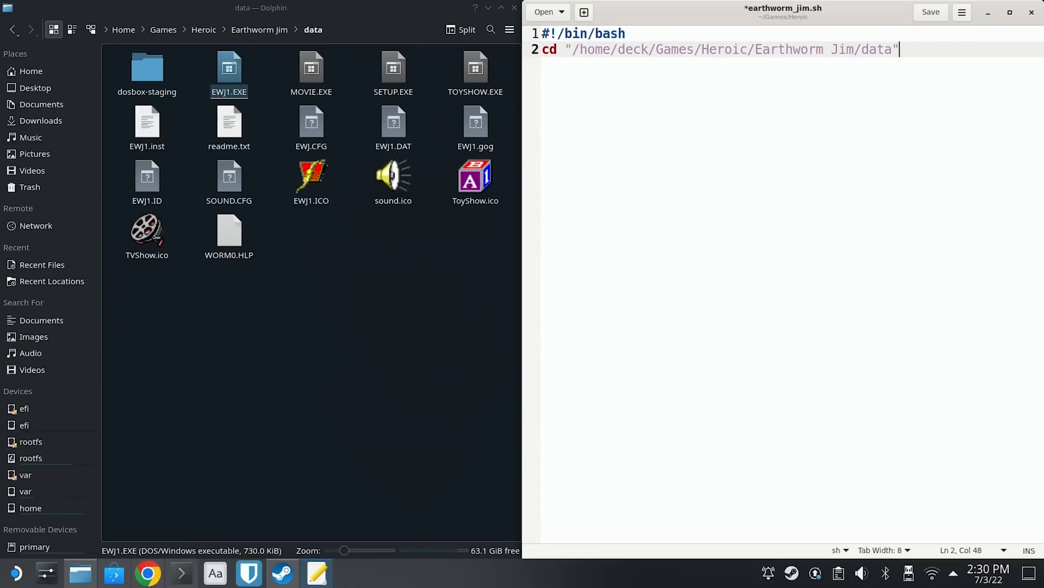
pyautogui.write('flatpa')
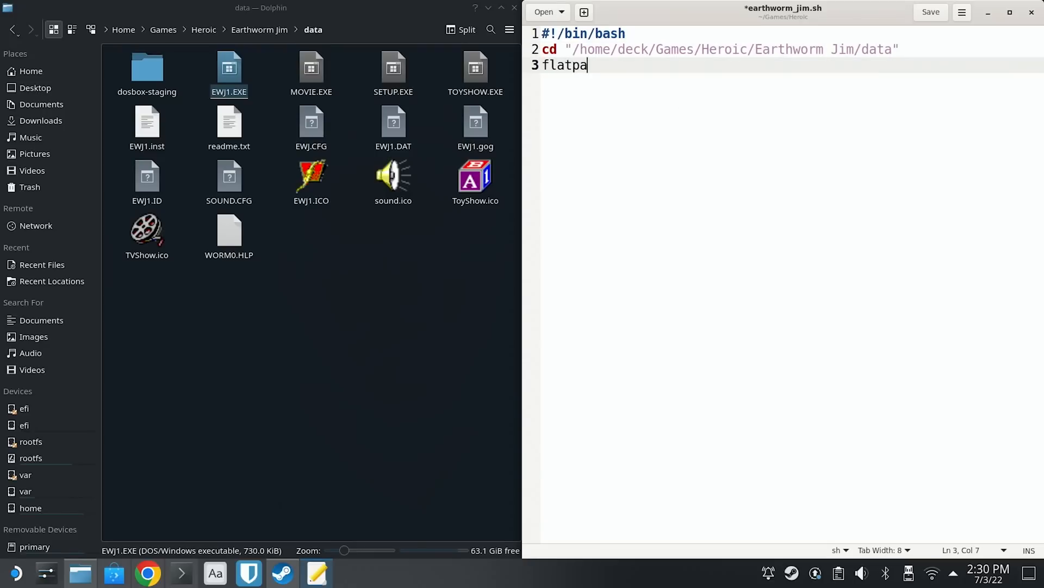
pyautogui.write('k')
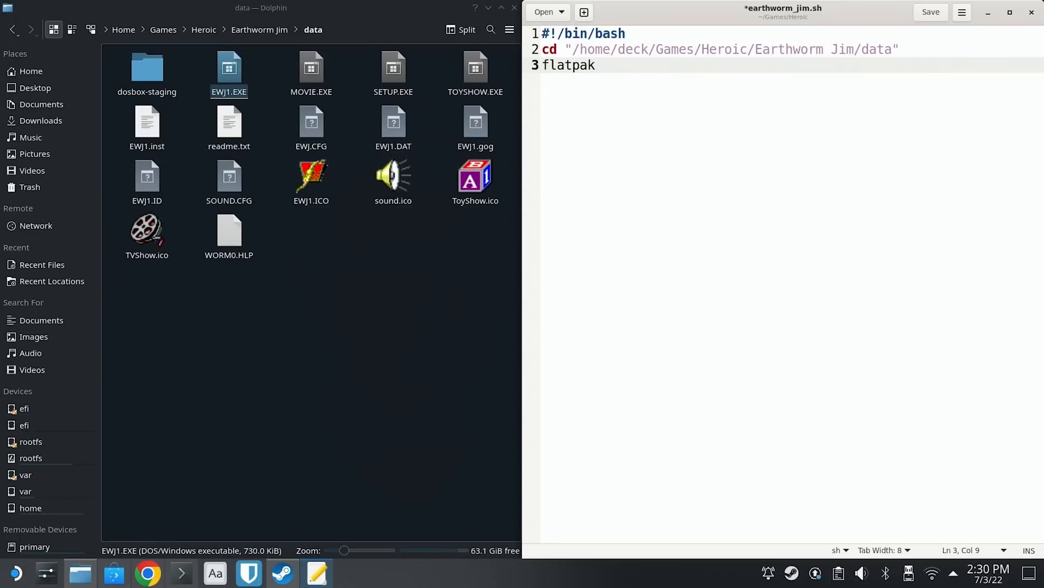
pyautogui.write('run com.do')
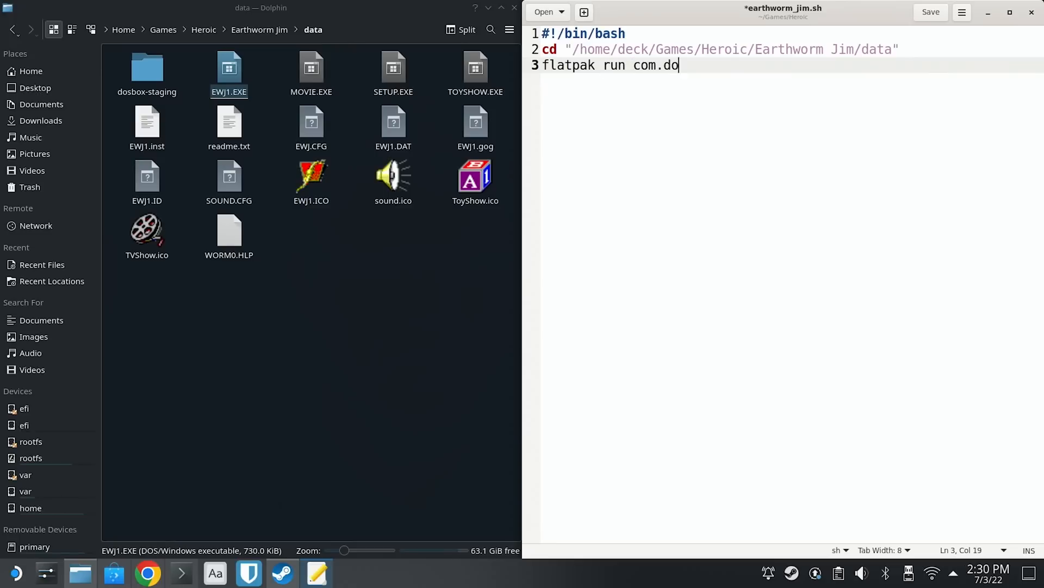
pyautogui.write('sbox.DOS')
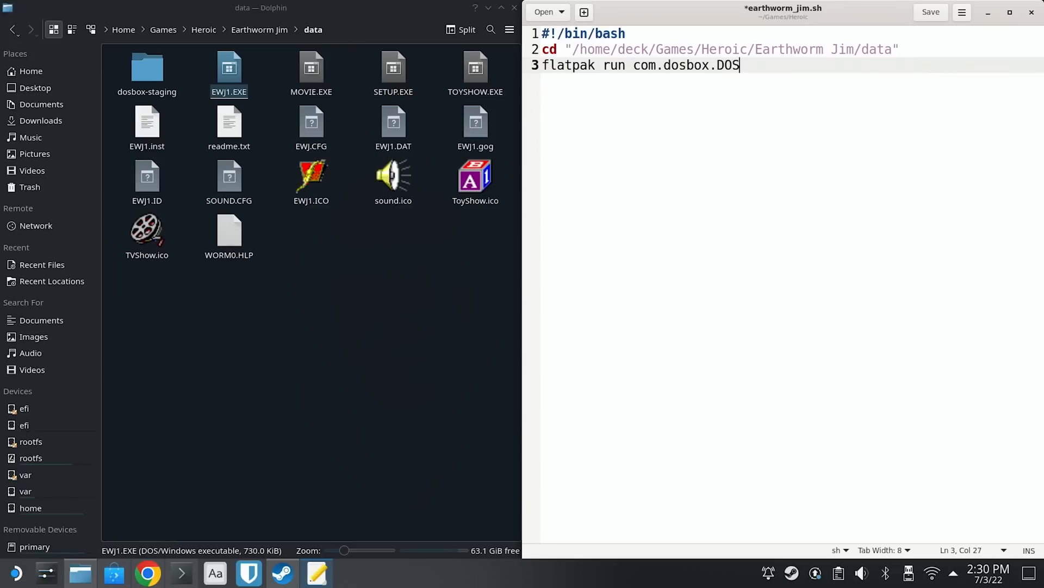
pyautogui.write('Box')
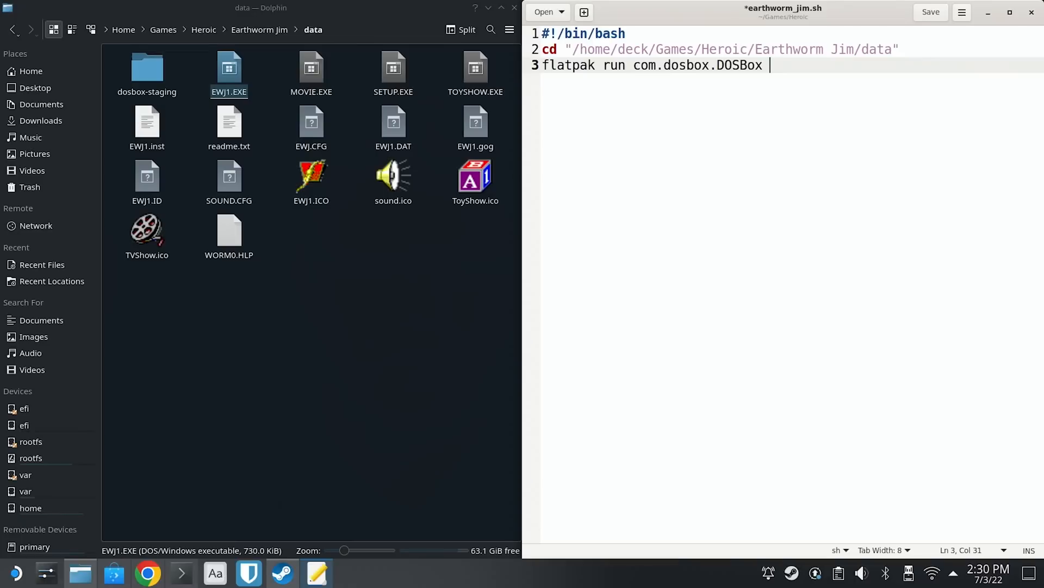
pyautogui.write('"')
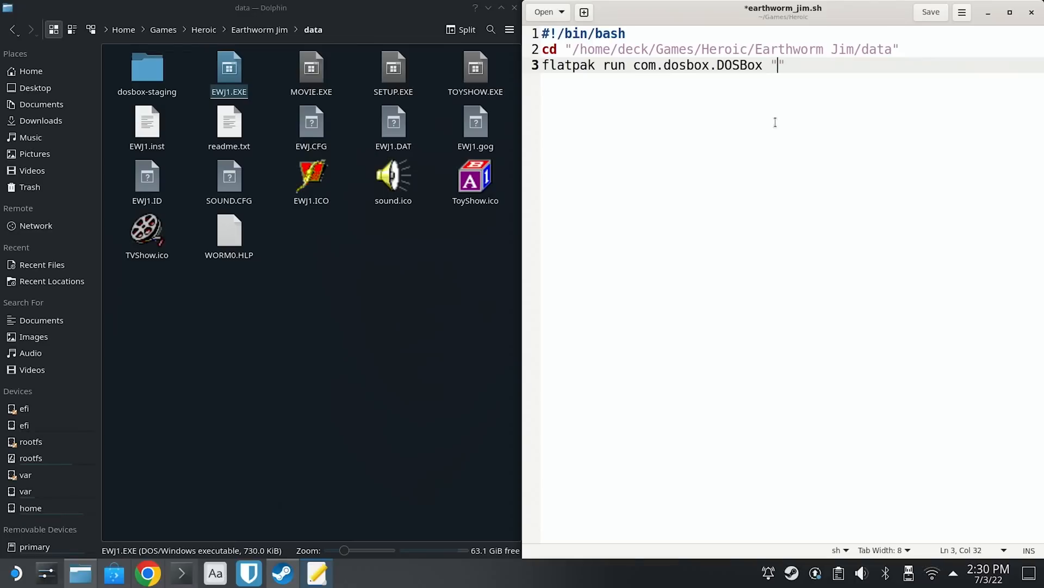
pyautogui.write('/home/deck/Games/Heroic/Earthworm Jim/data/EWJ1.EXE')
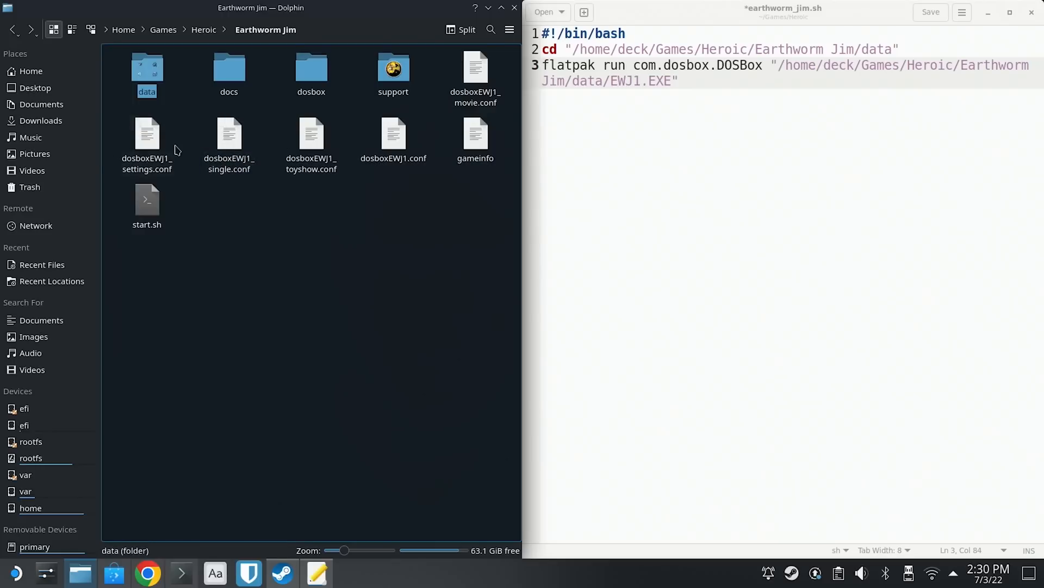
# - Copy dosboxEWJ1.conf's location into the script and bring up earthworm_jim.sh's properties
pyautogui.click(393, 140)
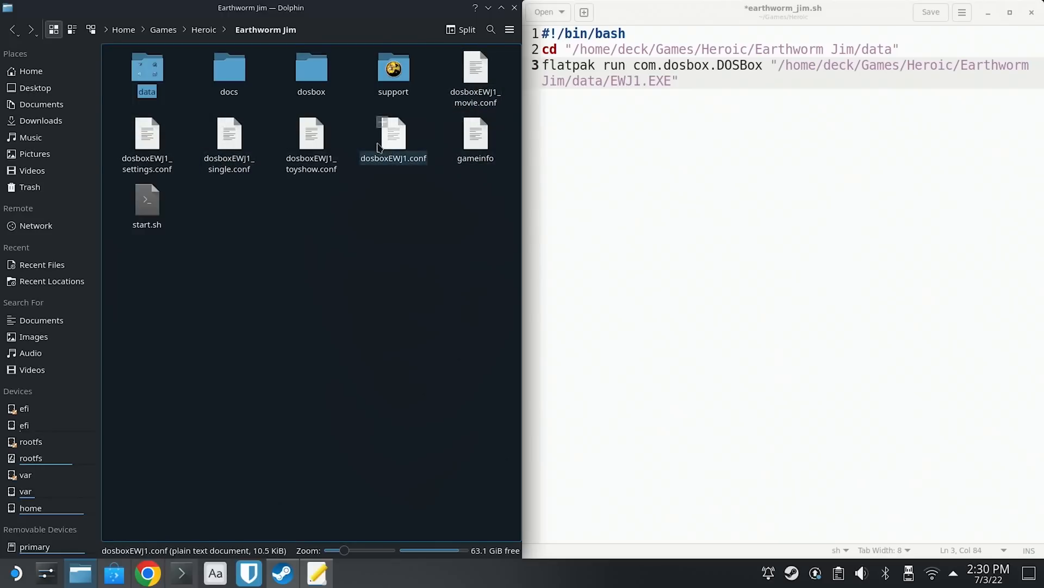
pyautogui.rightClick(392, 140)
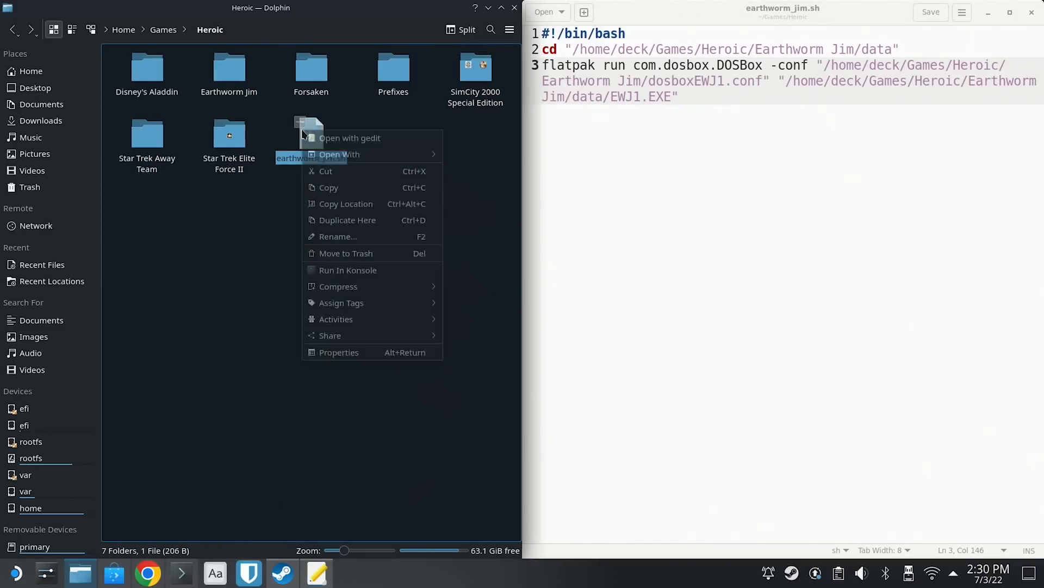
pyautogui.moveTo(338, 352)
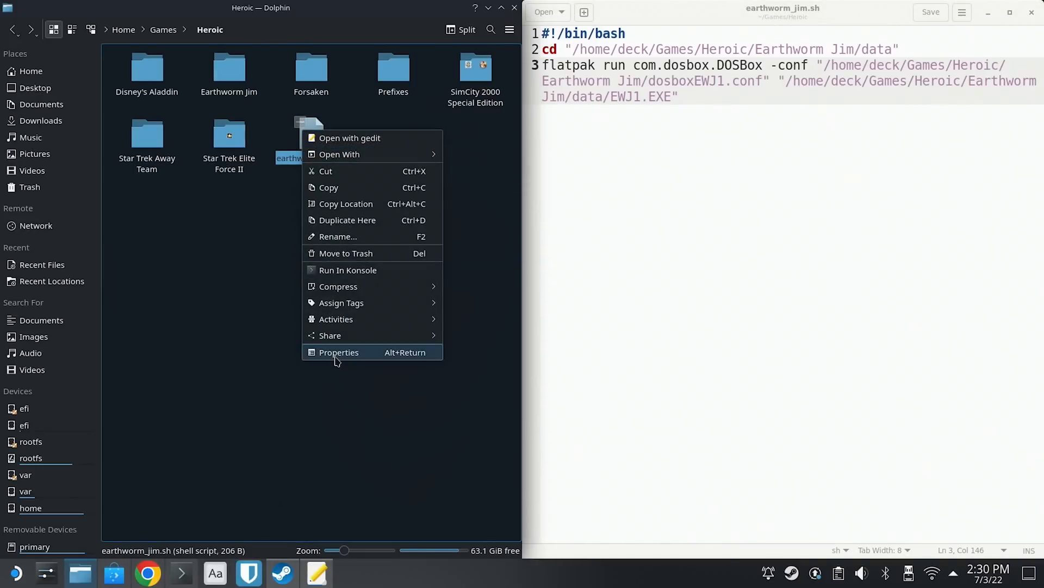
pyautogui.click(338, 352)
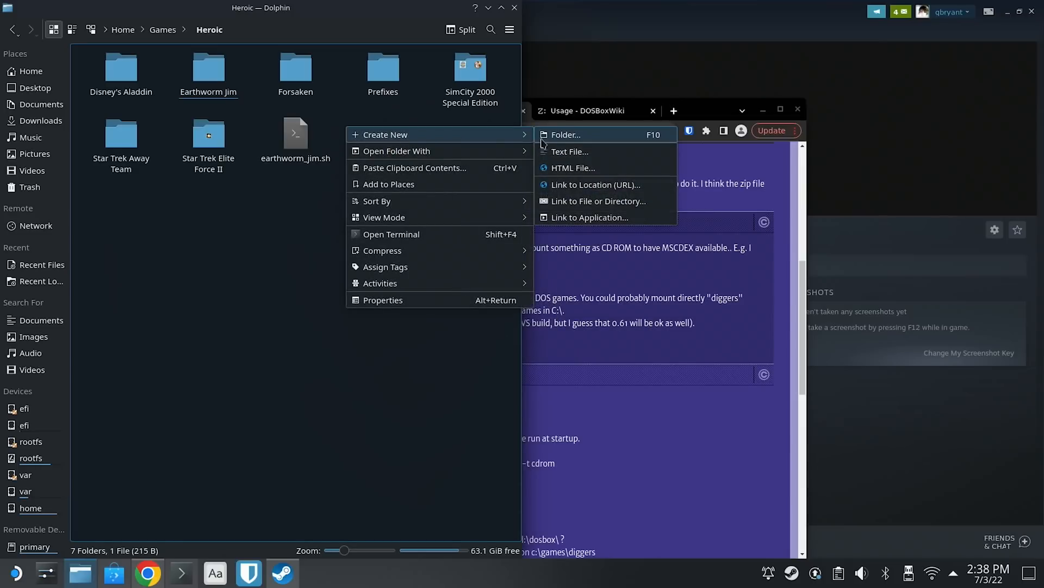
# - Create a new text file named aladdin.sh in the Heroic folder and open it in gedit
pyautogui.click(570, 151)
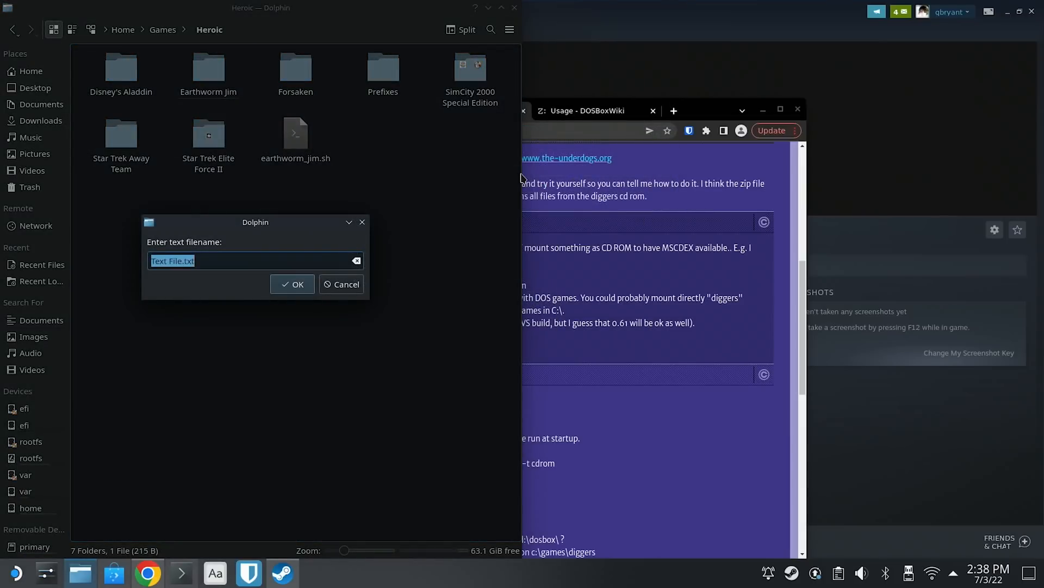
pyautogui.write('aladdin.sh')
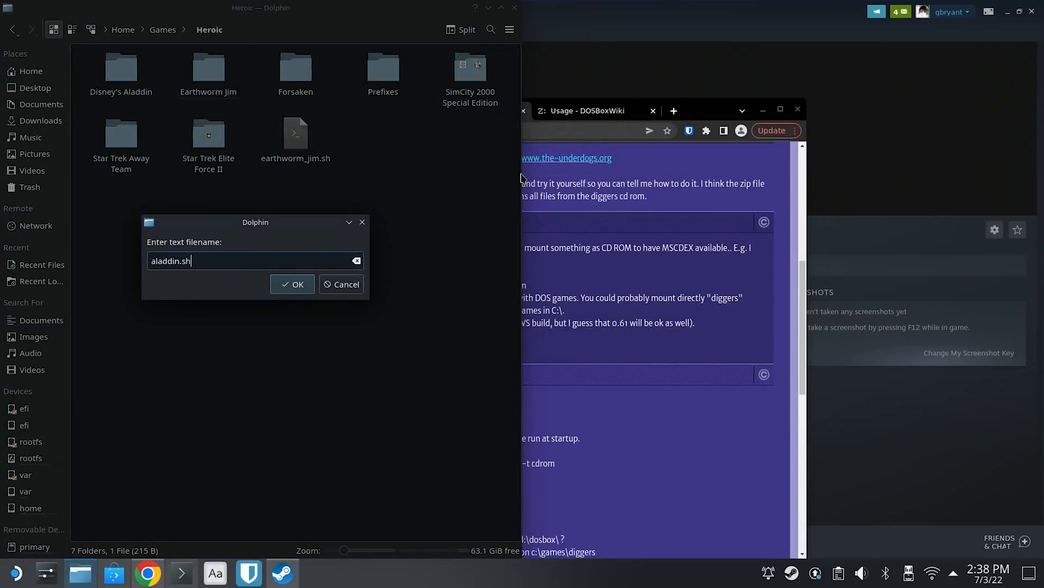
pyautogui.click(293, 284)
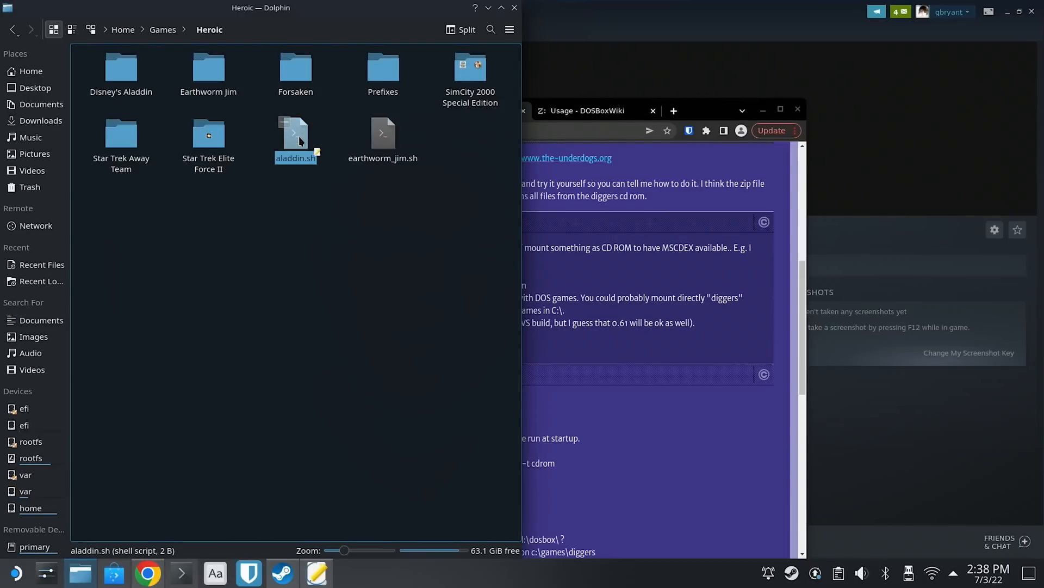
pyautogui.doubleClick(295, 133)
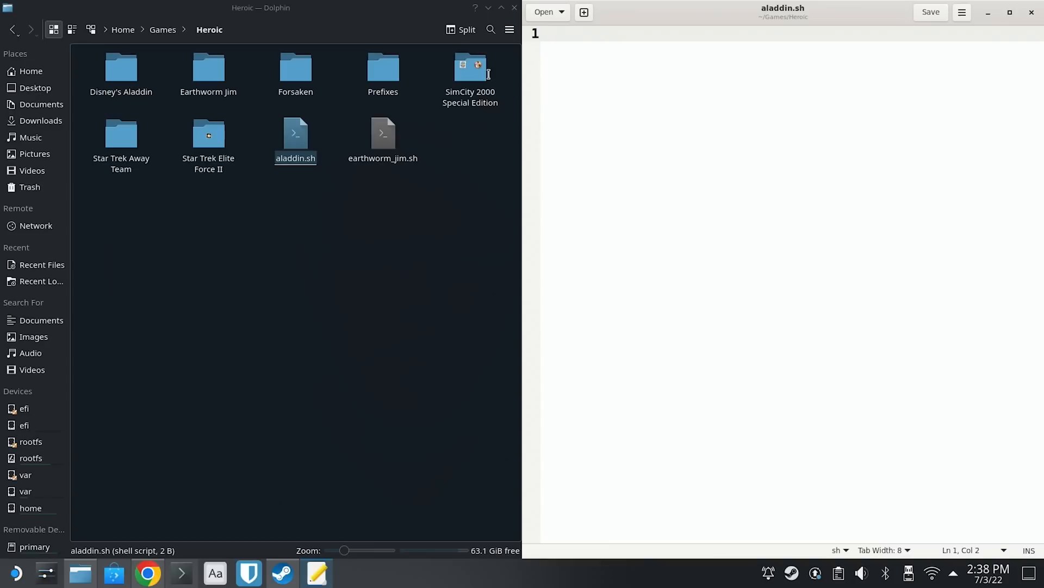
# - Write the #!/bin/bash line and a cd into Aladdin's data folder
pyautogui.write('#!')
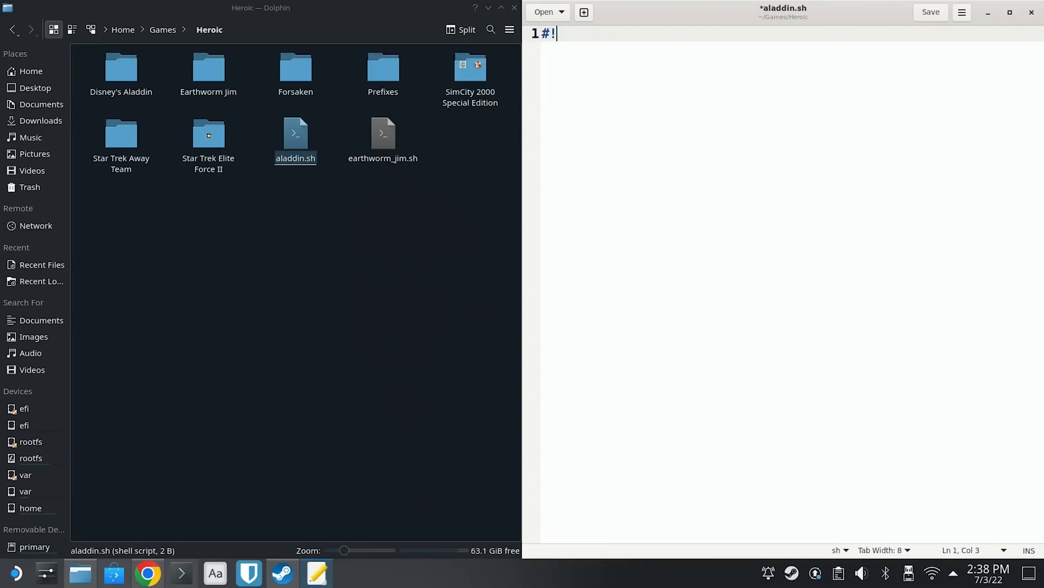
pyautogui.write('/bin/')
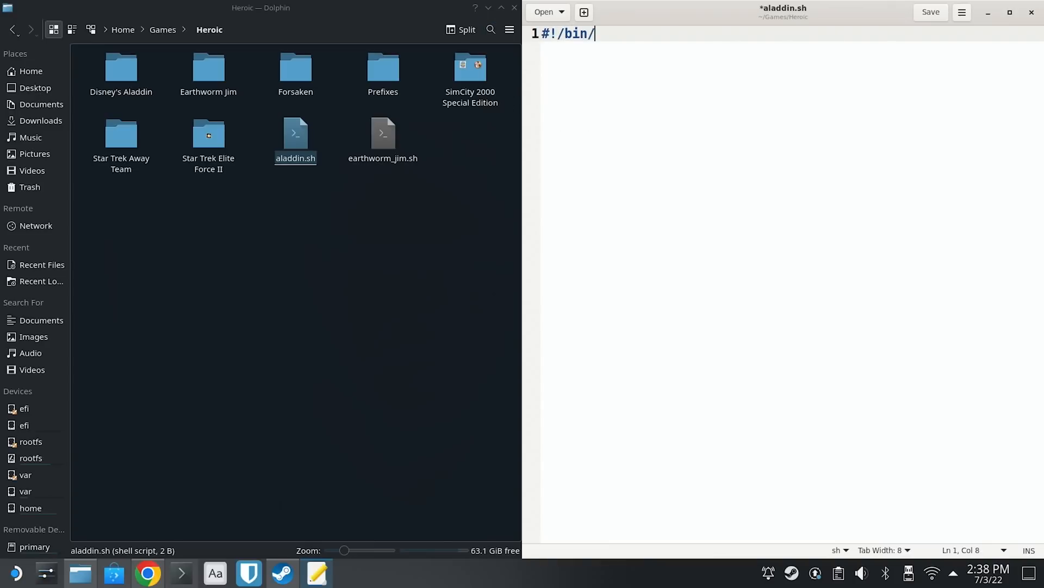
pyautogui.write('bash/')
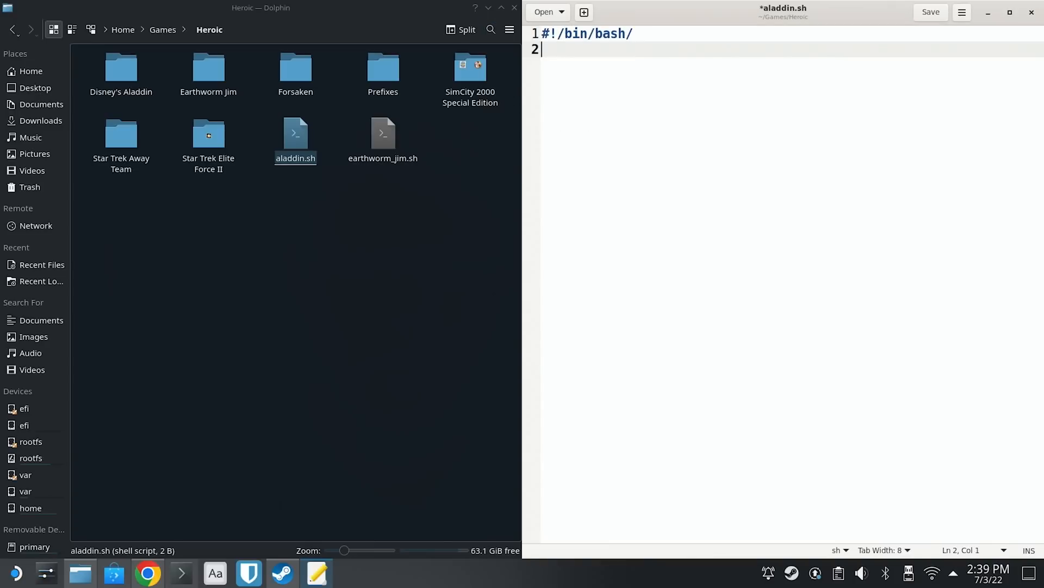
pyautogui.press('BackSpace')
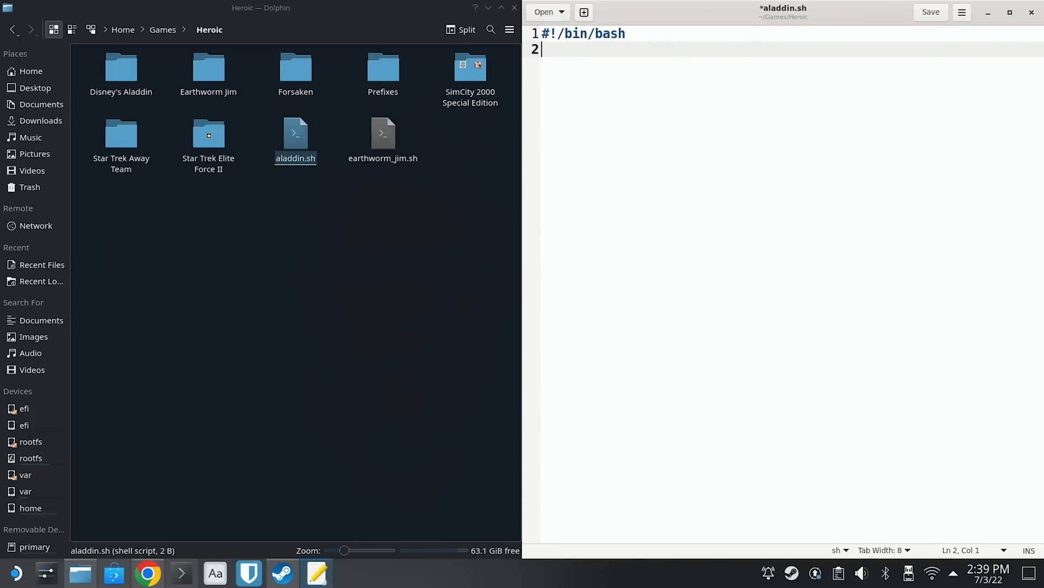
pyautogui.write('cd')
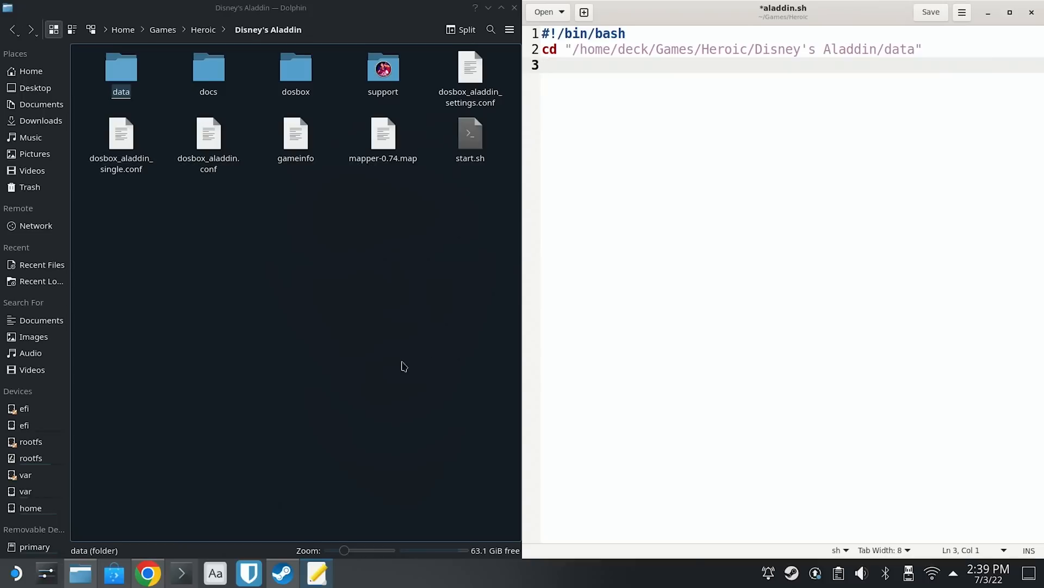
pyautogui.click(122, 133)
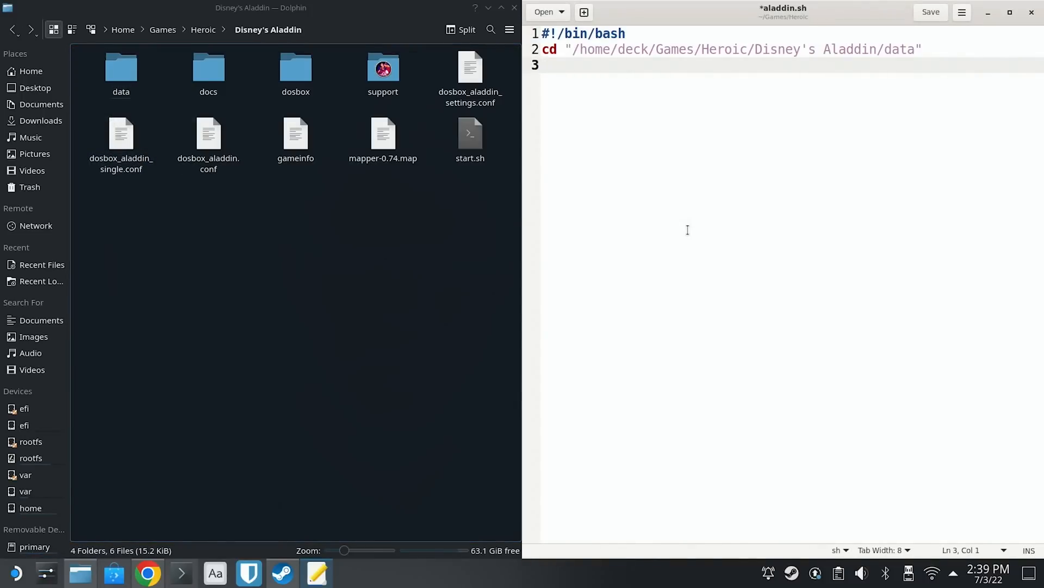
# - Begin the launch line 'flatpak run com.dosbox.DOSBox -conf'
pyautogui.write('flatpak run')
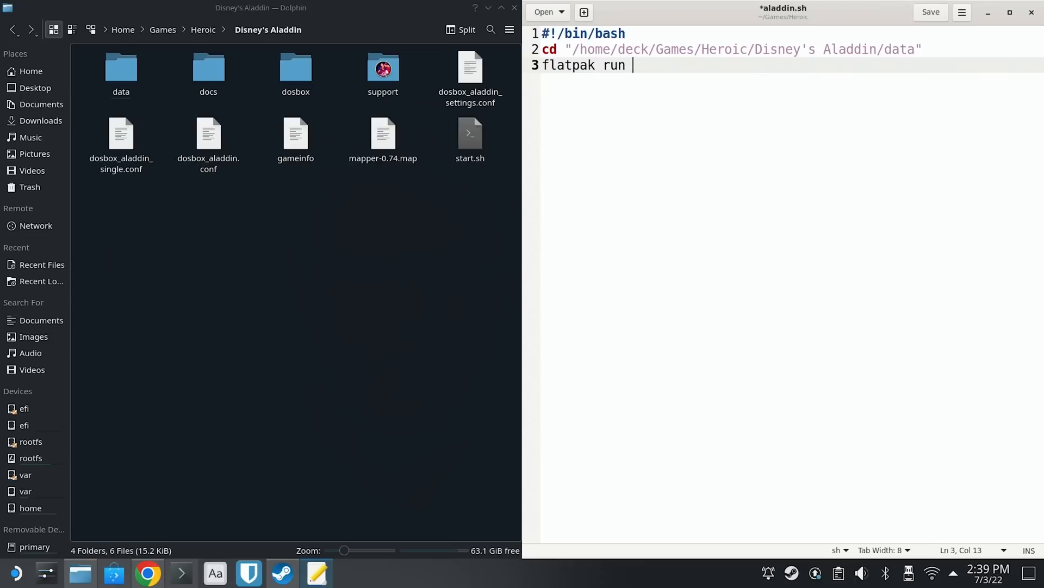
pyautogui.write('com')
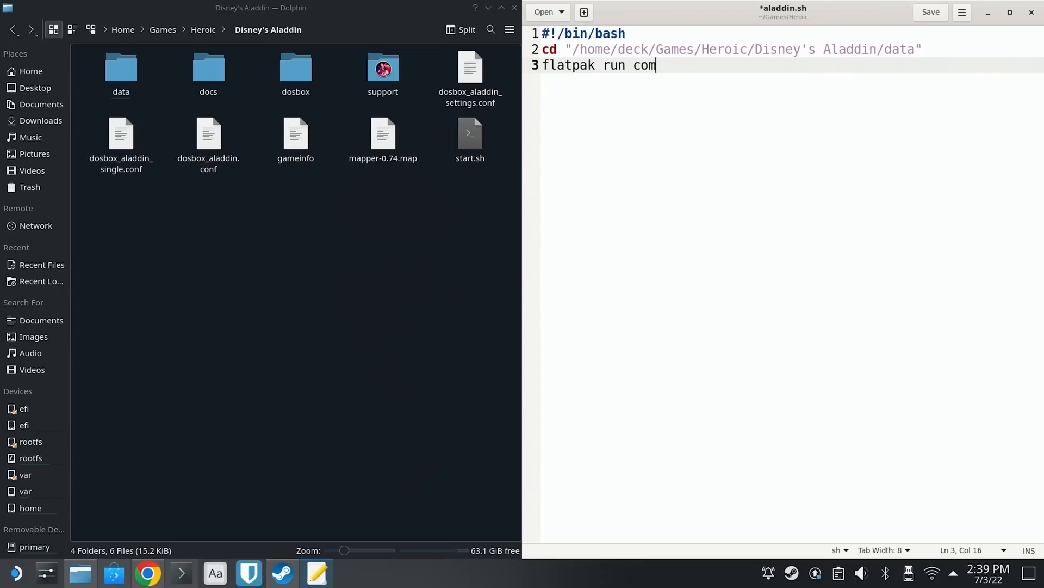
pyautogui.write('.dosbox.D')
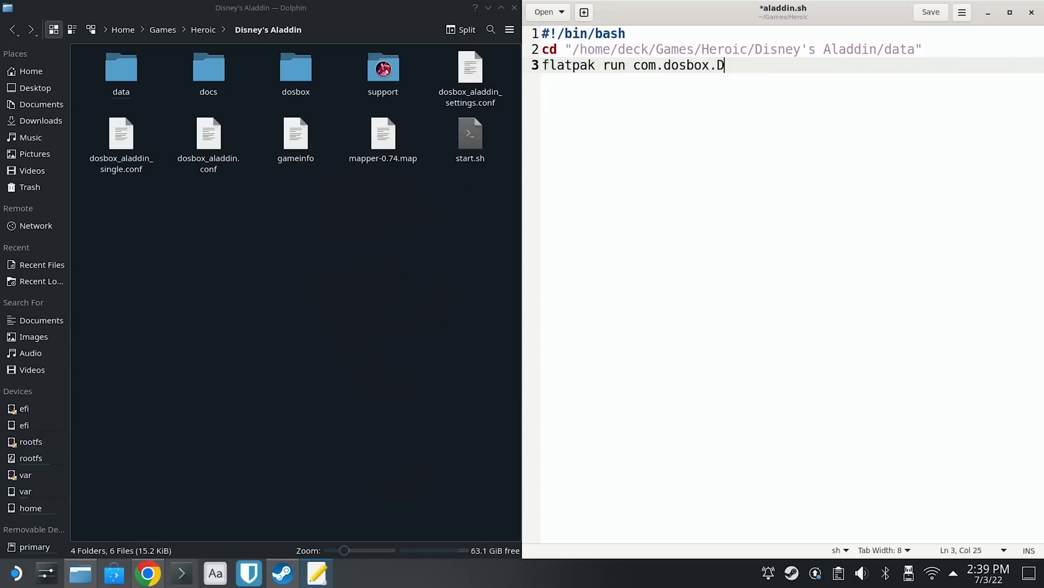
pyautogui.write('OSBox')
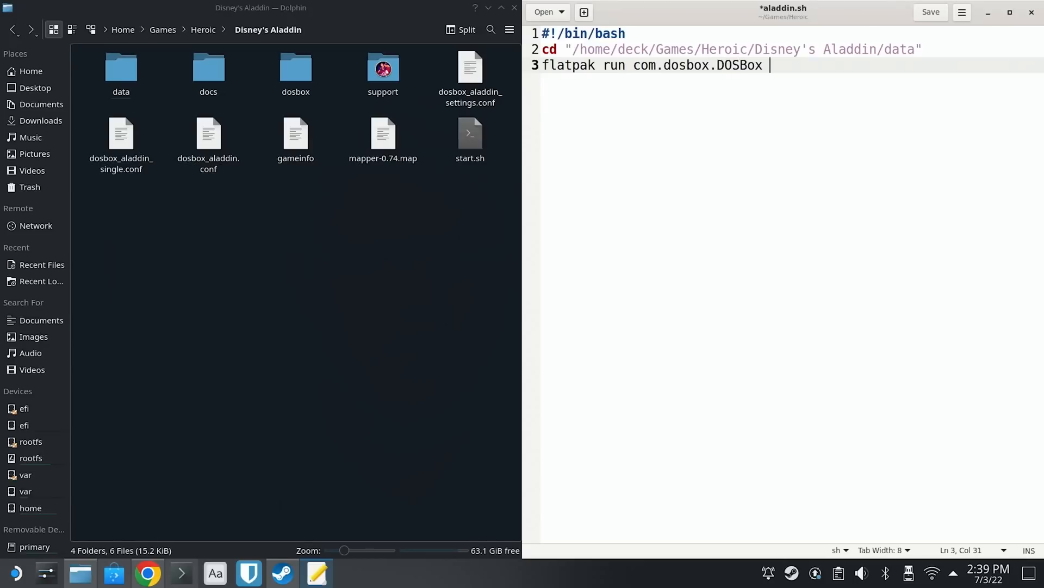
pyautogui.write('-conf')
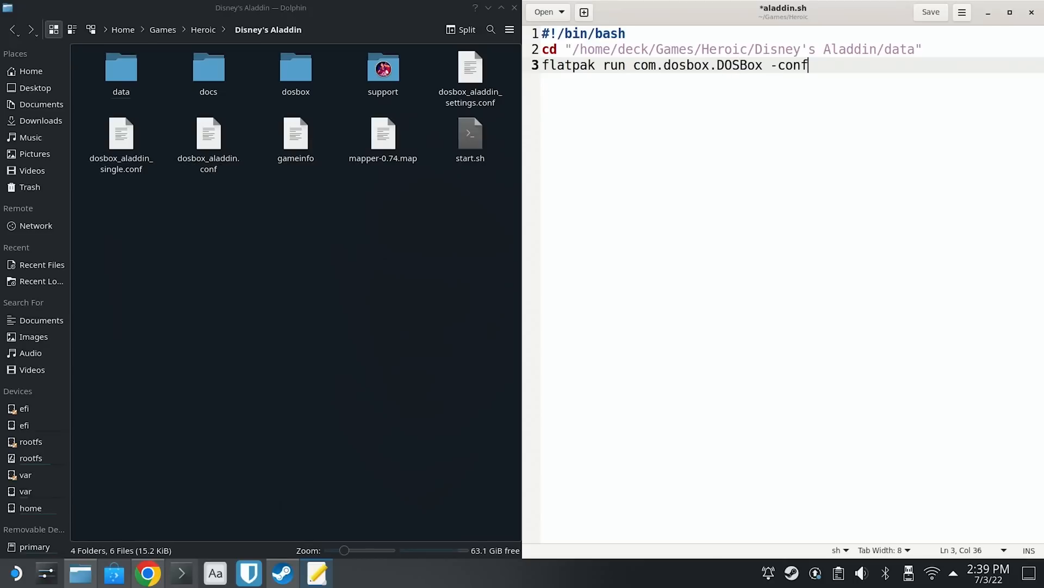
# - Add the quoted path to dosbox_aladdin.conf after -conf in the launch line
pyautogui.rightClick(121, 134)
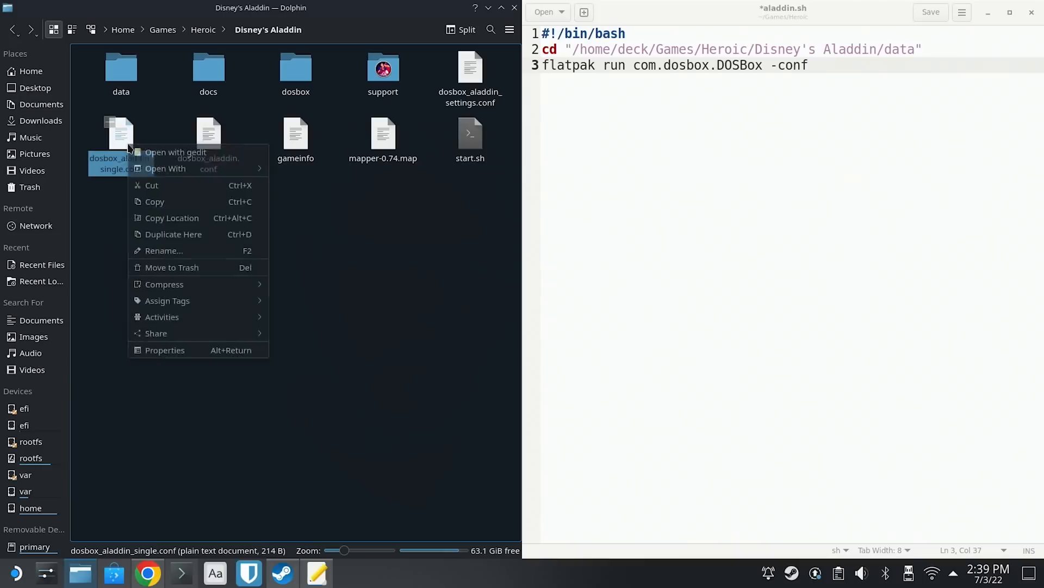
pyautogui.click(270, 212)
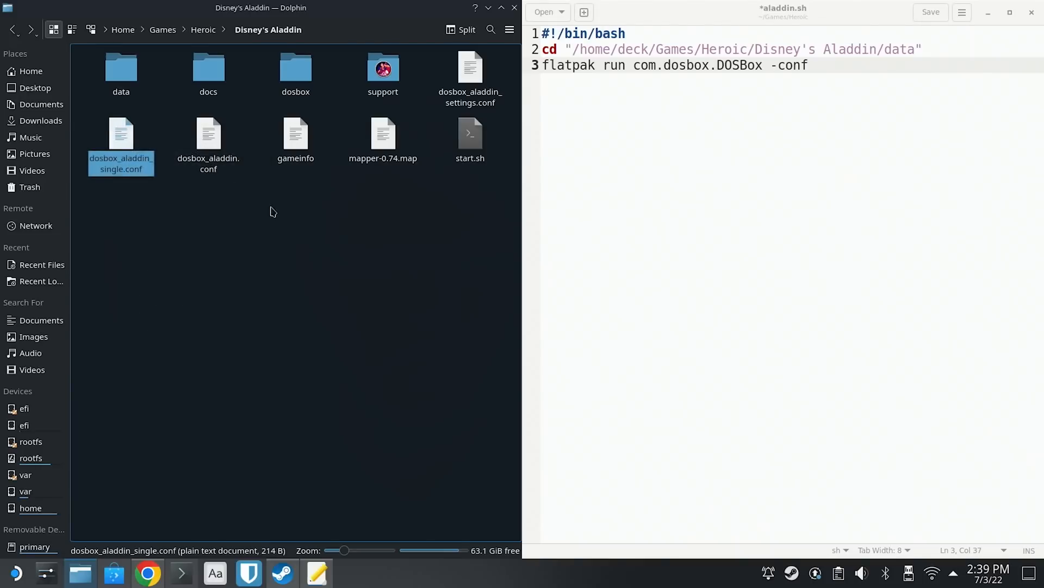
pyautogui.rightClick(209, 140)
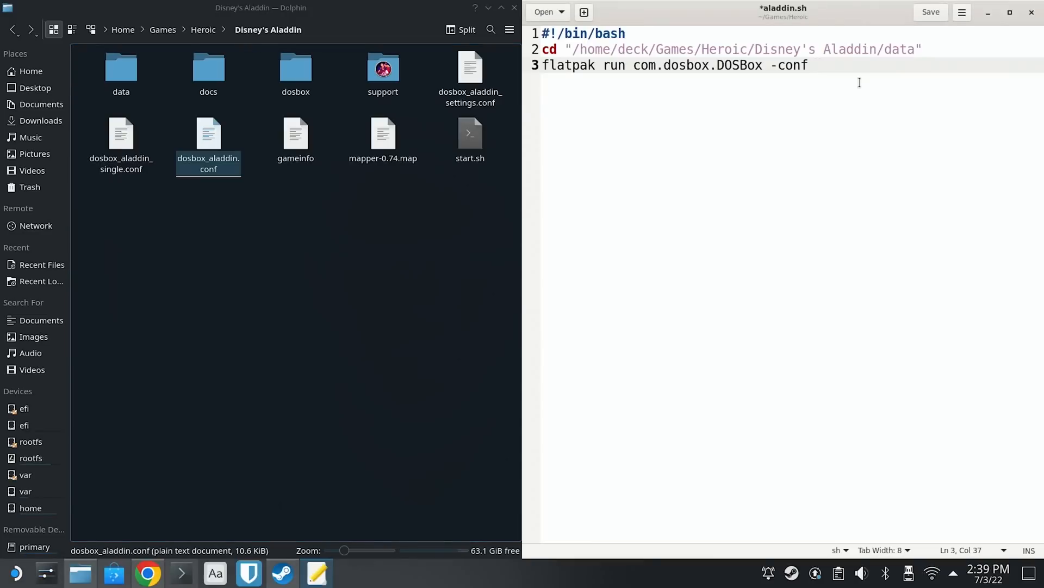
pyautogui.write('"/home/deck/Games/Heroic/Disney\'s Aladdin/dosbox_aladdin.conf"')
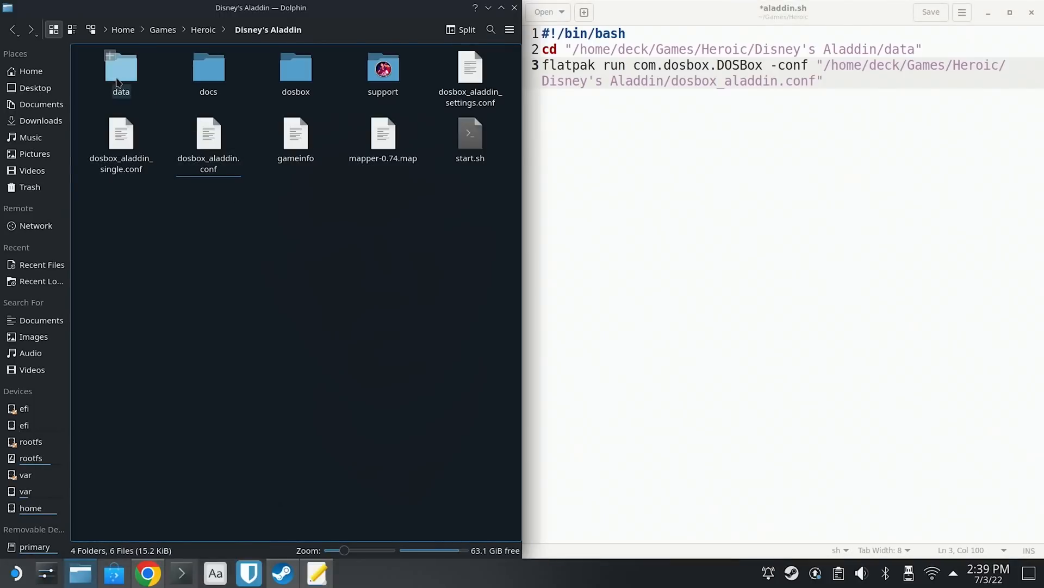
# - Append the quoted path to data/ALADDIN.EXE and save the finished script
pyautogui.doubleClick(120, 68)
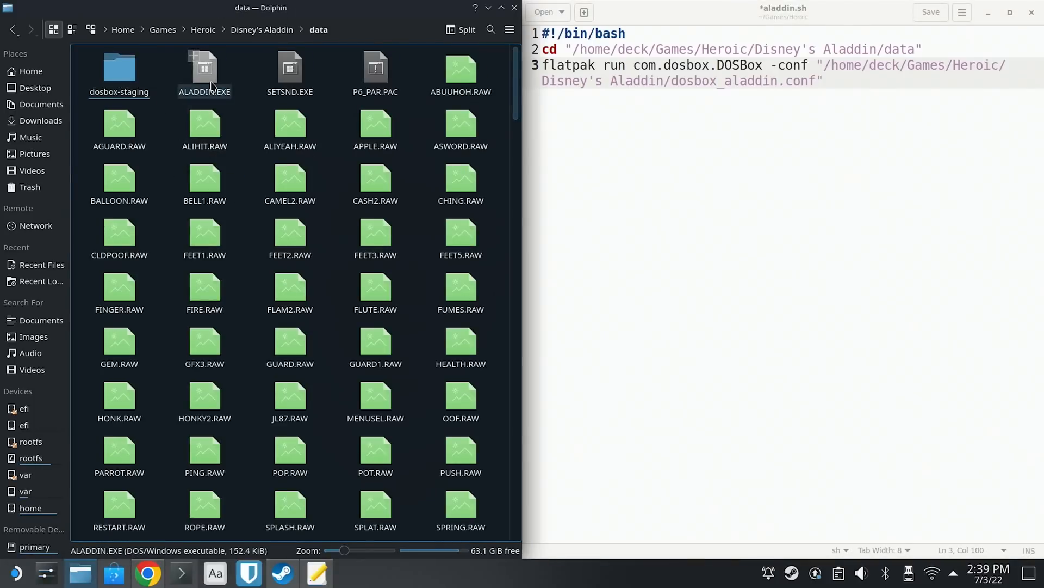
pyautogui.rightClick(204, 66)
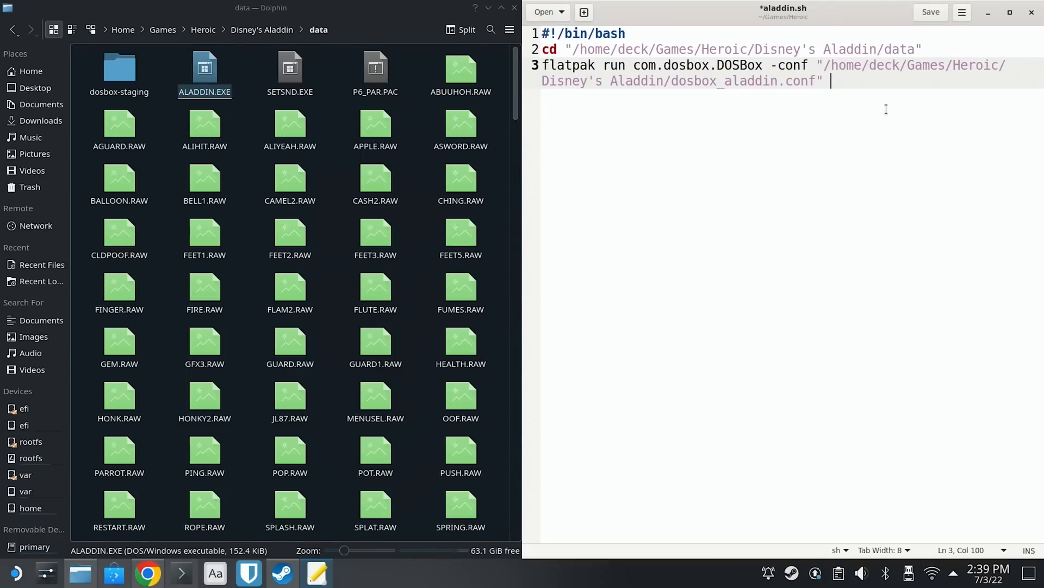
pyautogui.write('"/home/deck/Games/Heroic/Disney\'s Aladdin/data/ALADDIN.EXE"')
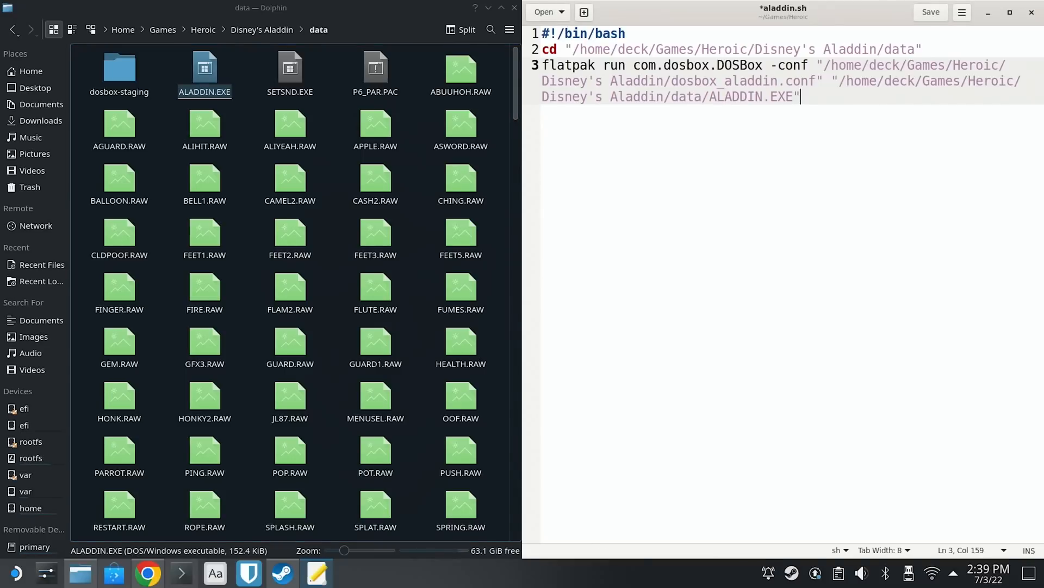
pyautogui.click(931, 11)
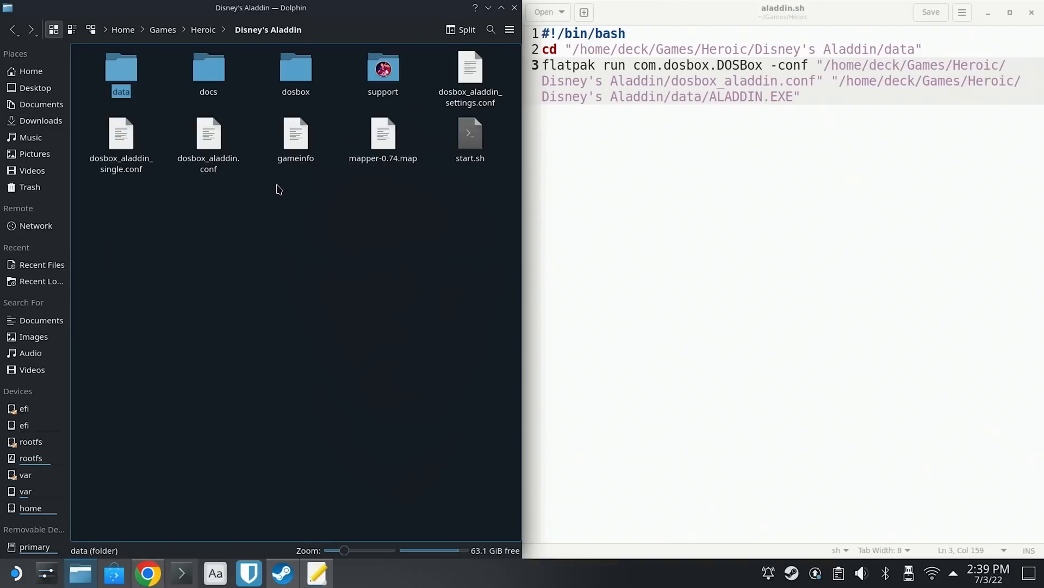
# - Mark aladdin.sh as executable through its Properties Permissions settings
pyautogui.rightClick(295, 136)
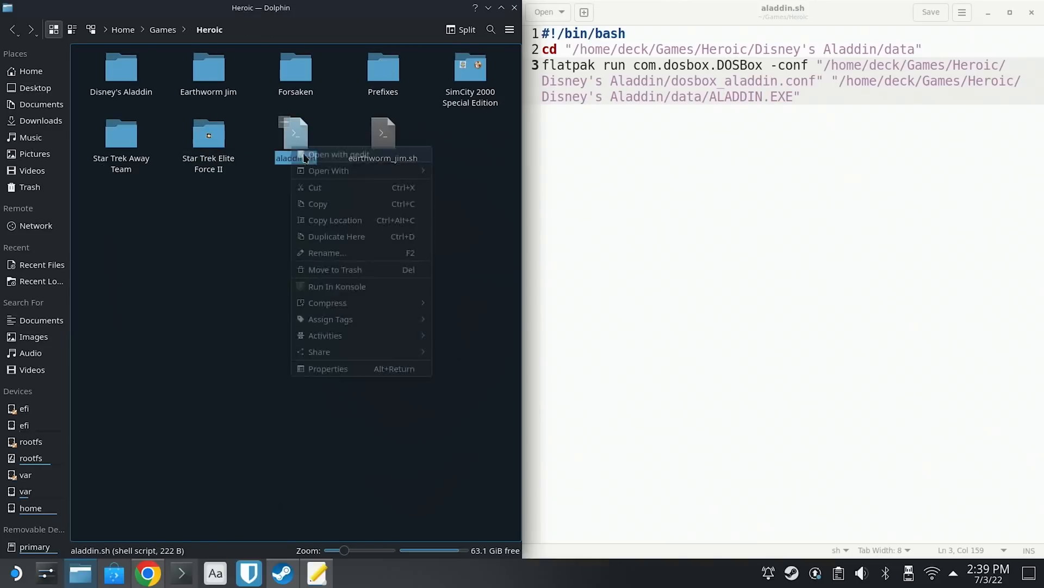
pyautogui.click(328, 369)
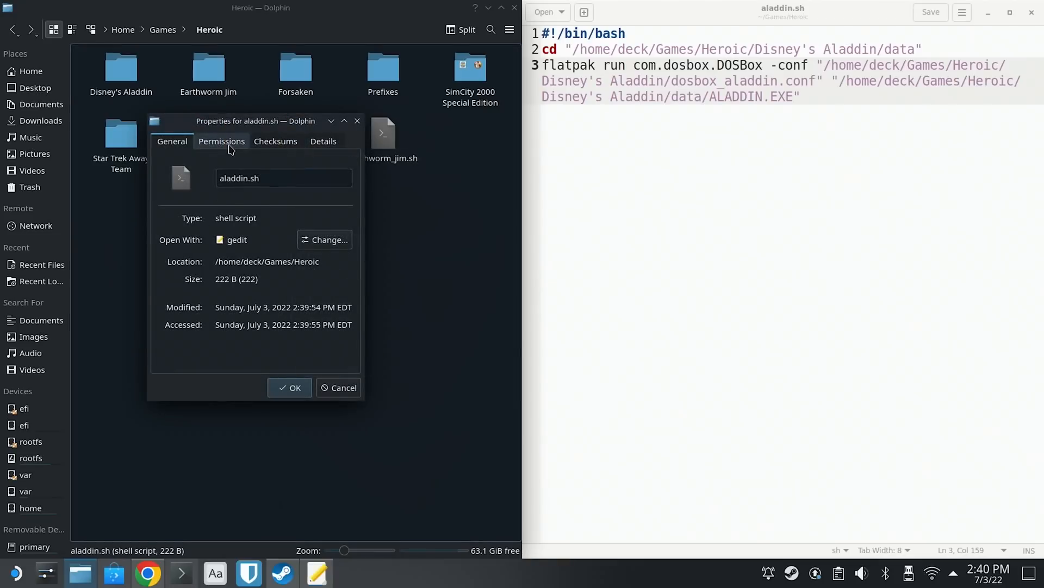
pyautogui.click(221, 141)
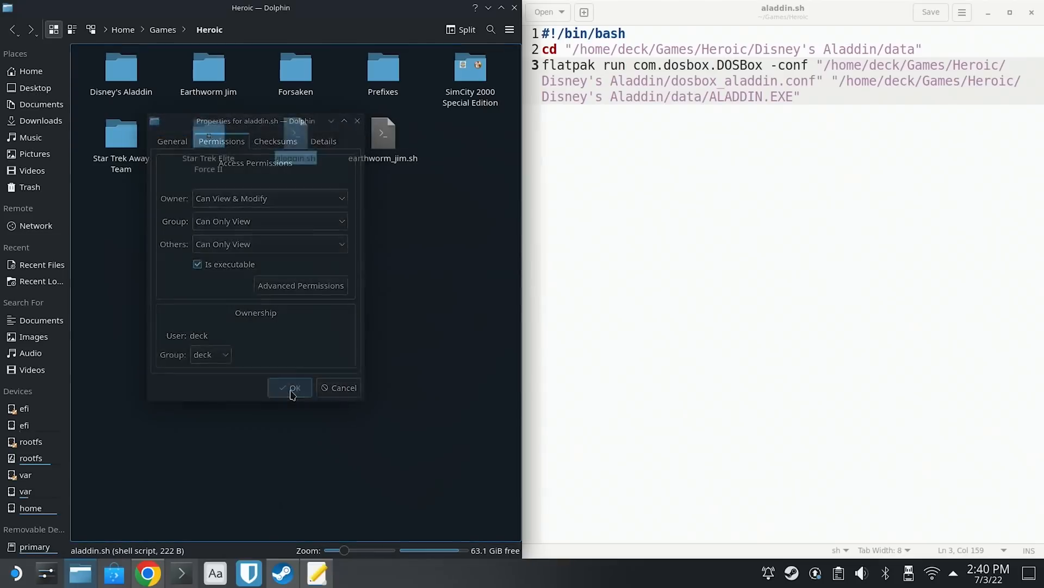
pyautogui.click(290, 388)
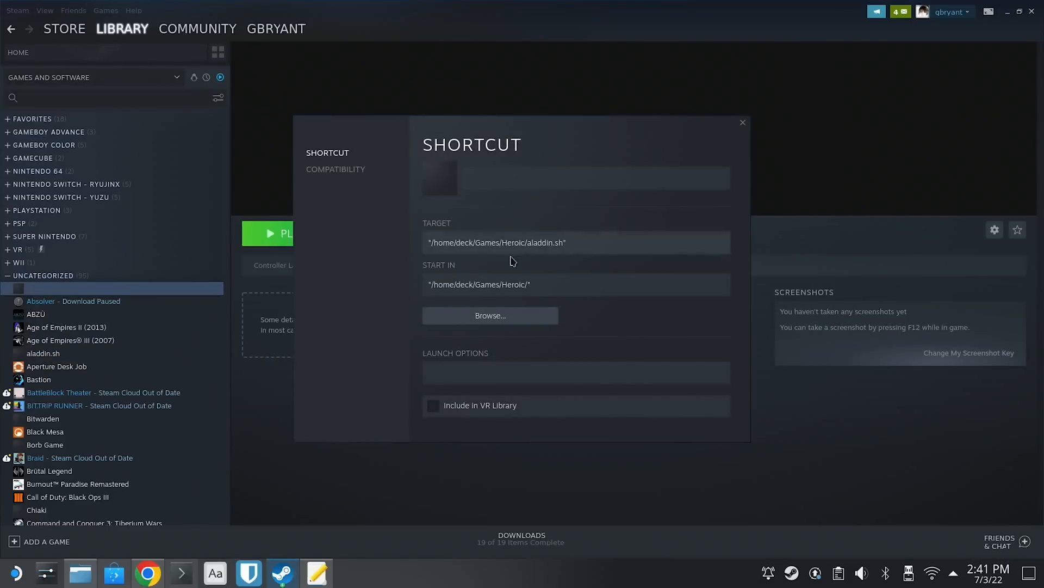
# - Rename the aladdin.sh non-Steam shortcut to 'Aladdin'
pyautogui.write('Aladdin')
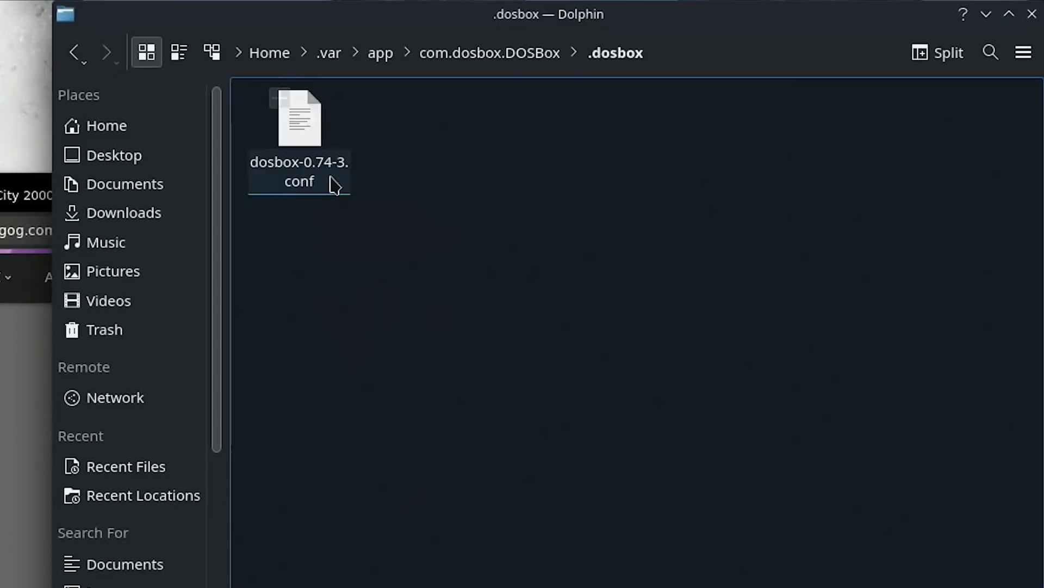
# - Edit dosbox-0.74-3.conf so the [sblaster] irq is 5 and save it
pyautogui.doubleClick(299, 119)
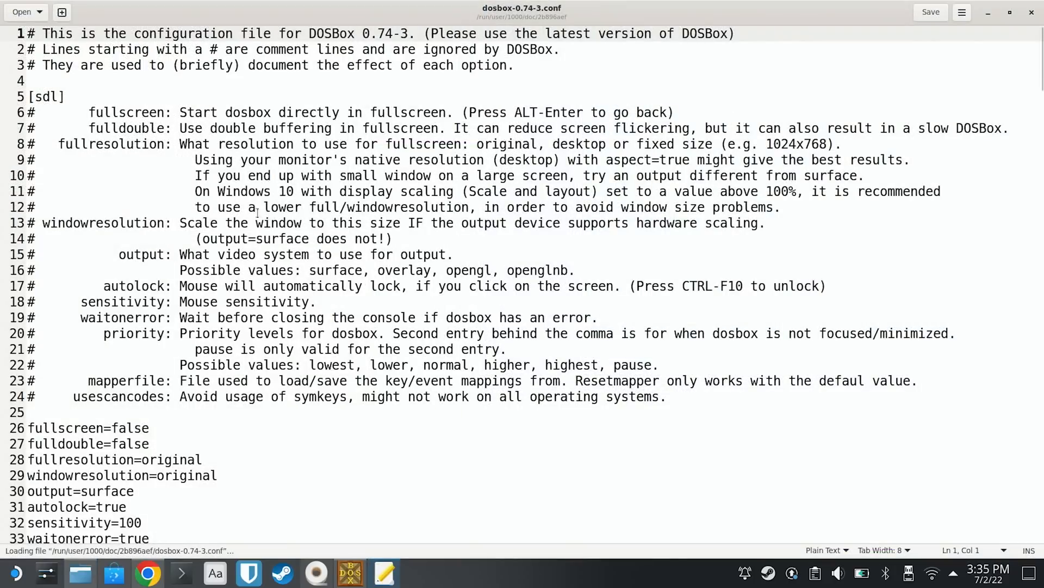
pyautogui.scroll(-3)
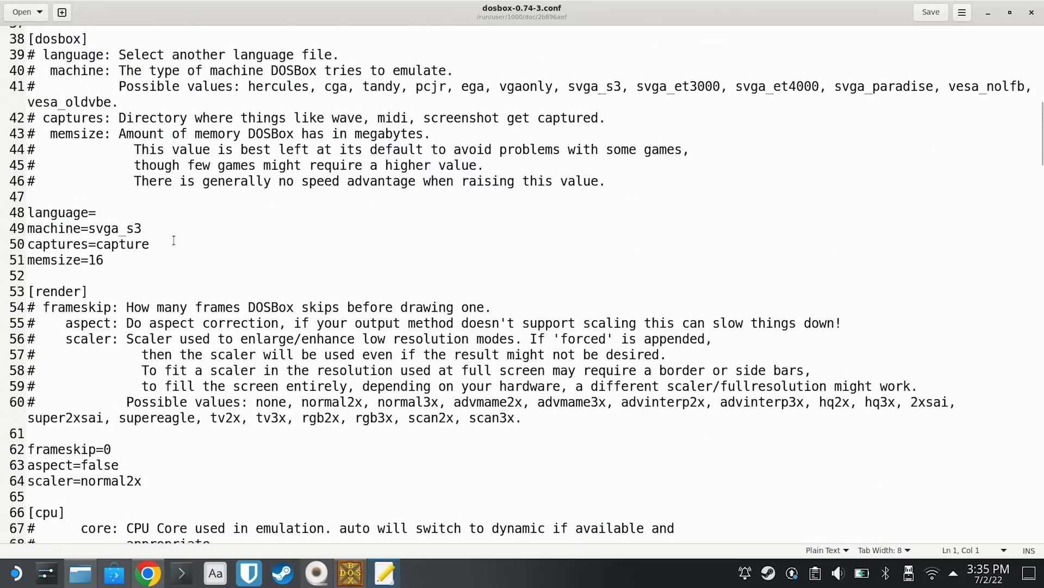
pyautogui.scroll(-3)
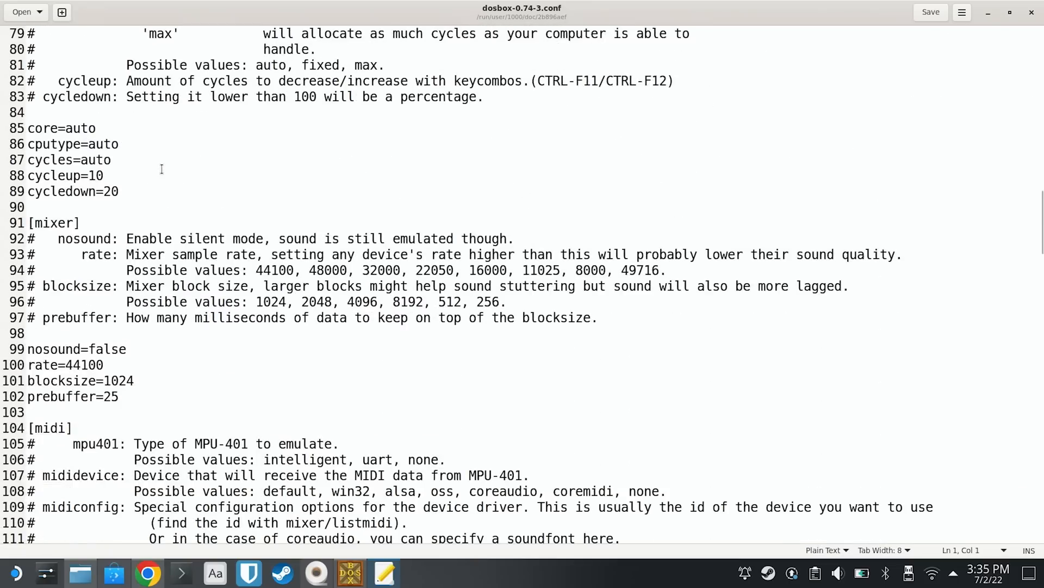
pyautogui.scroll(-3)
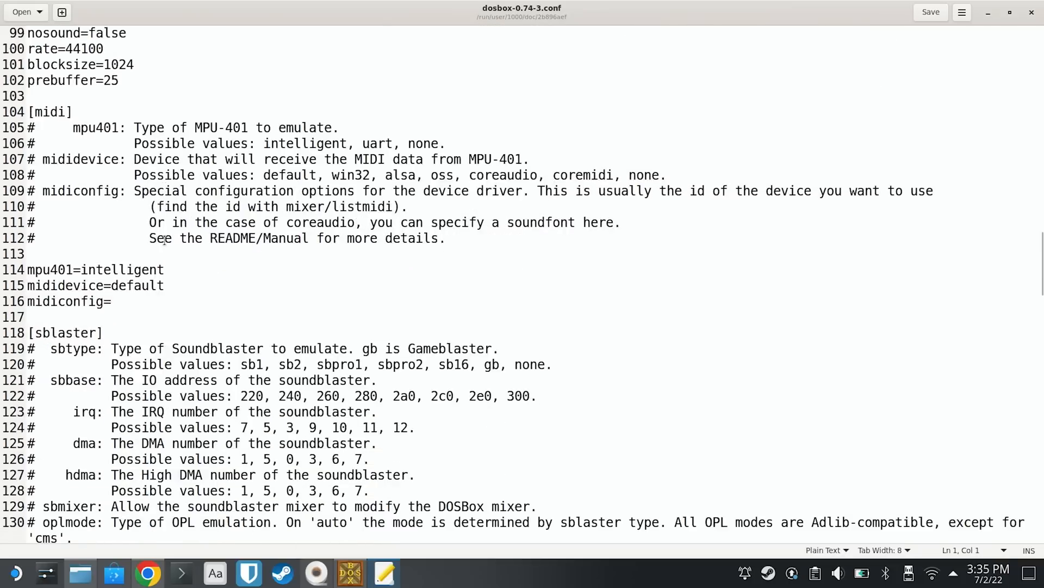
pyautogui.scroll(-3)
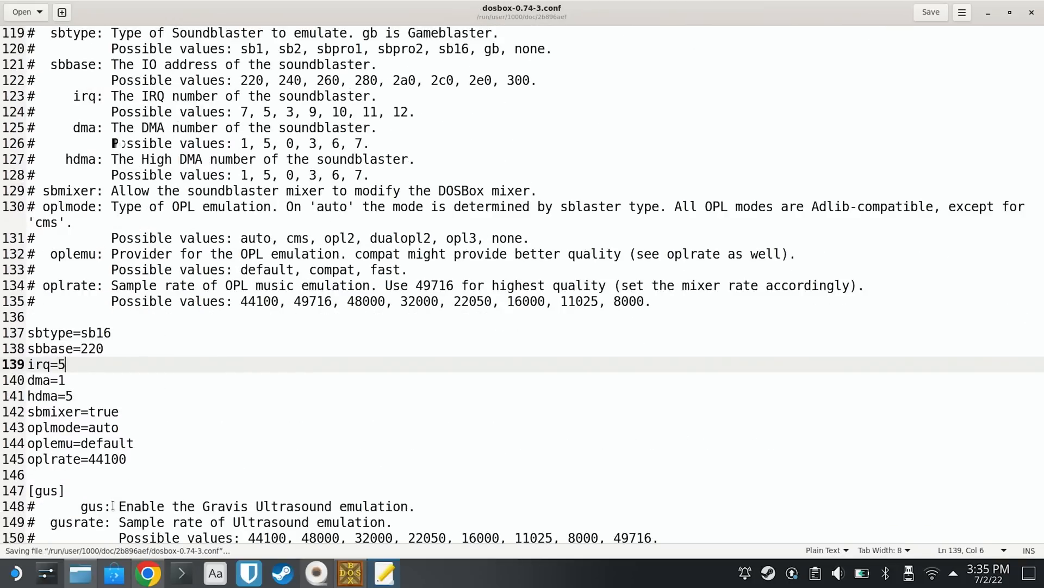
pyautogui.click(147, 572)
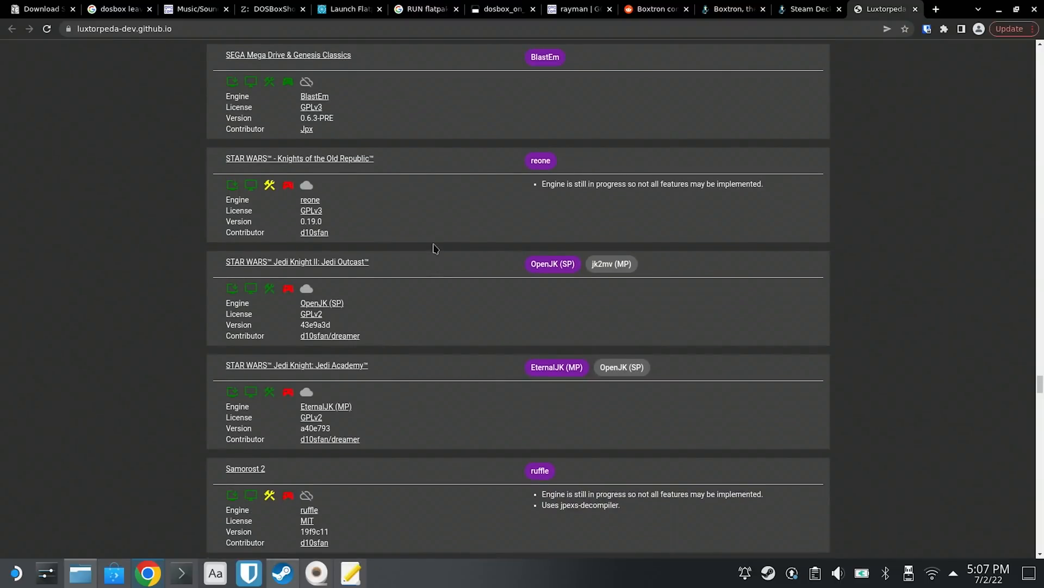
pyautogui.scroll(-3)
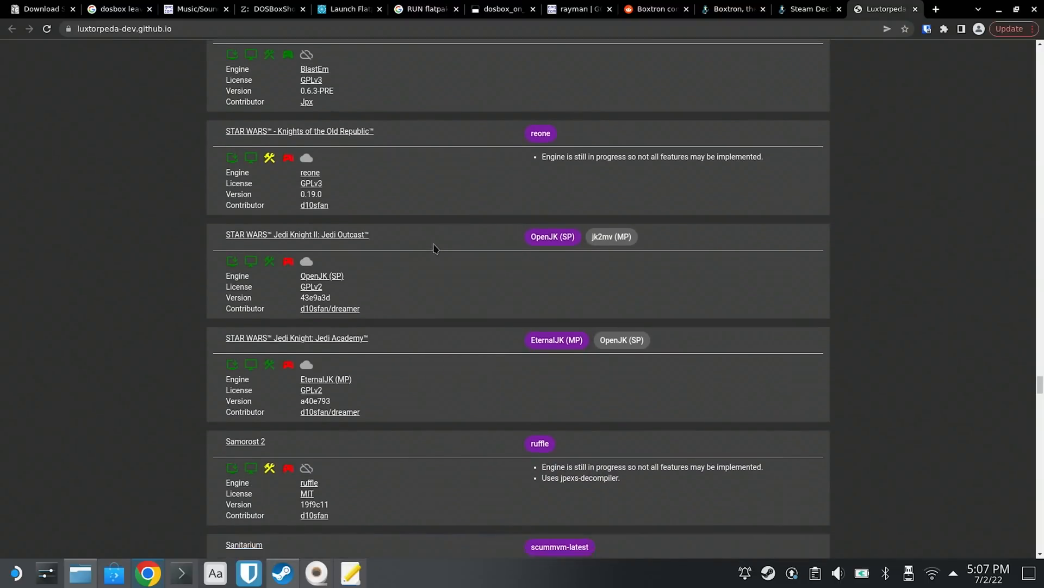
pyautogui.scroll(-3)
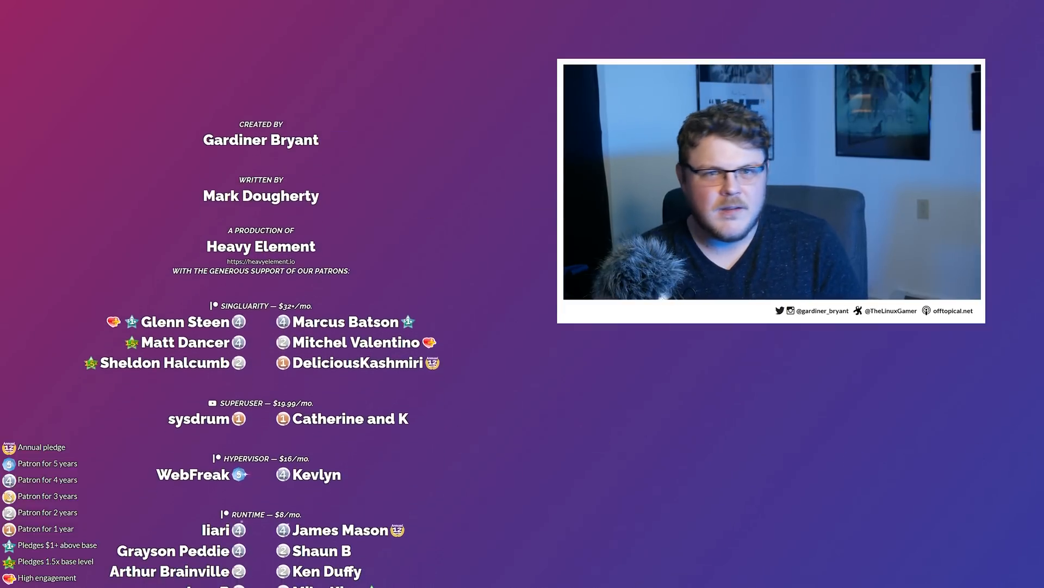
pyautogui.scroll(-3)
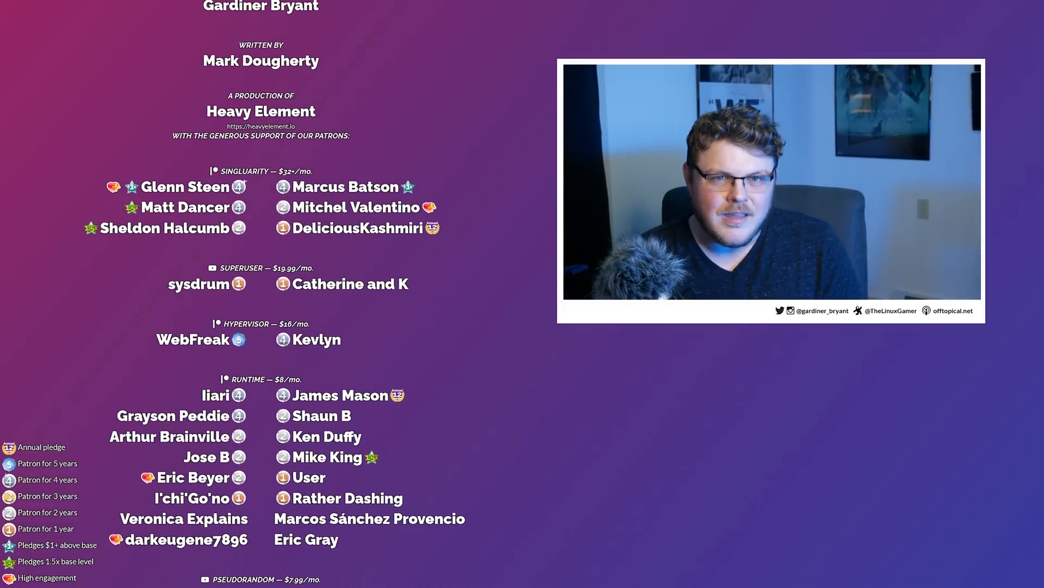
pyautogui.scroll(-3)
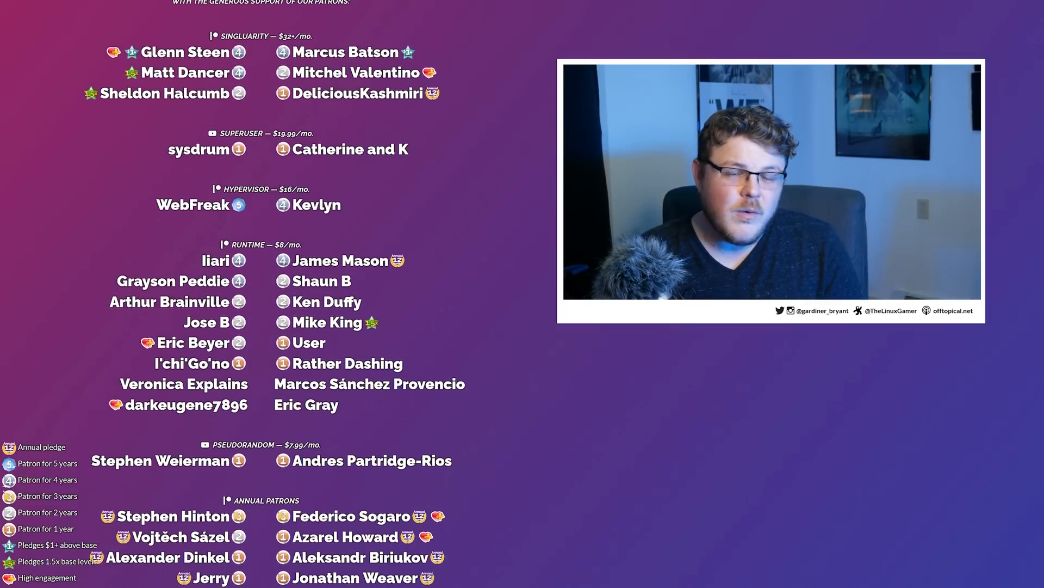